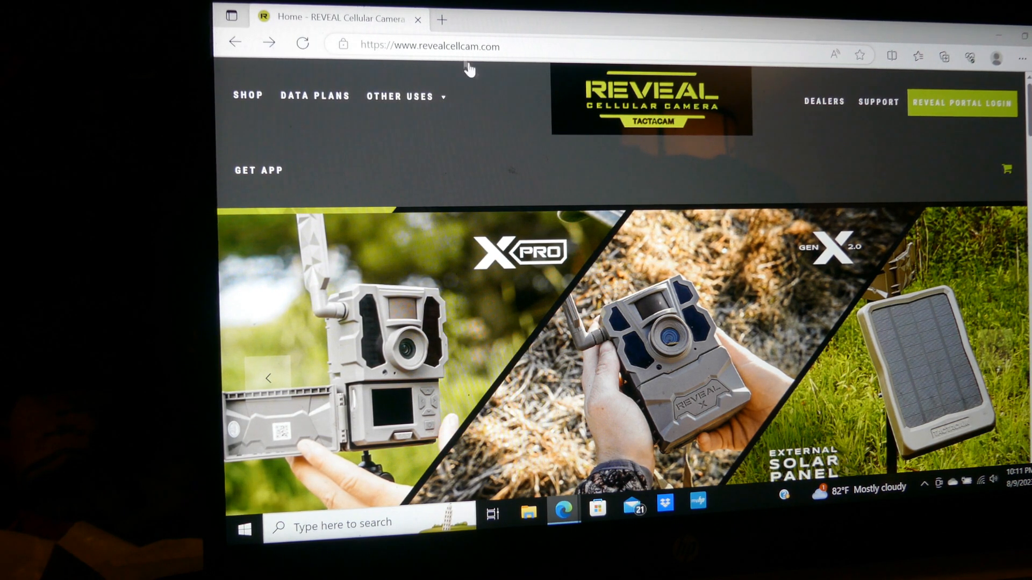
{"action": "mouse_move", "coordinate": [642, 152]}
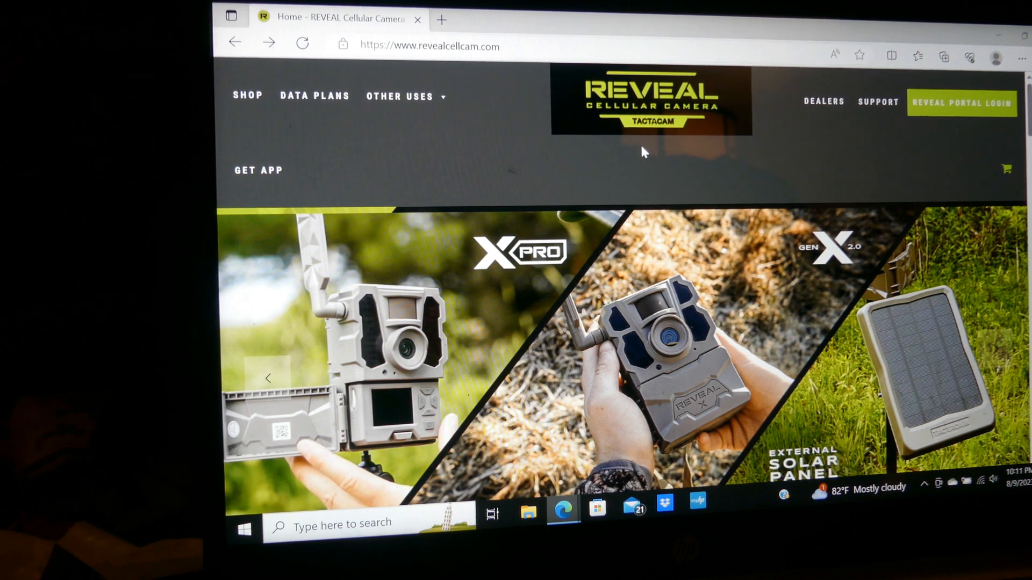
{"action": "mouse_move", "coordinate": [690, 177]}
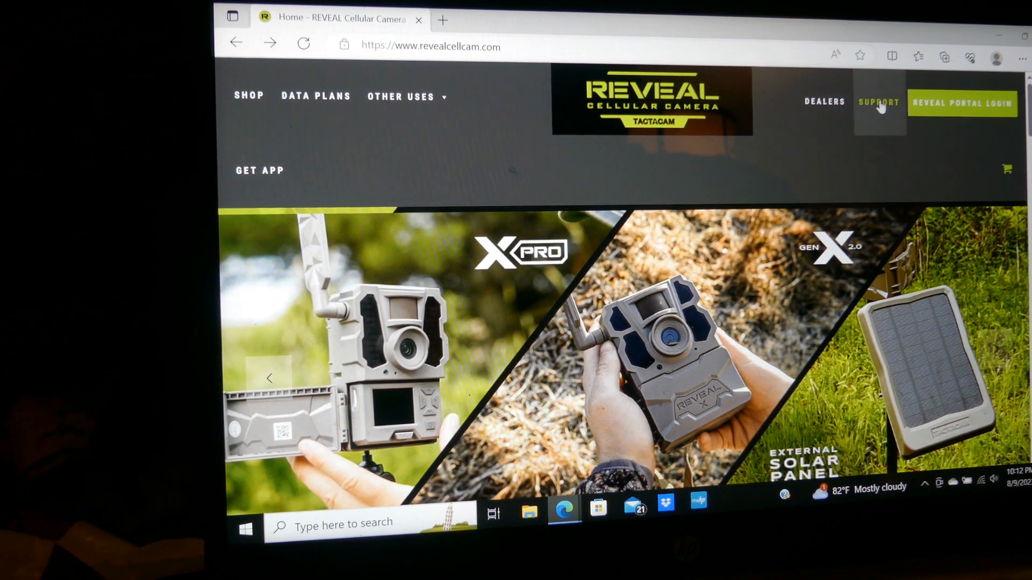
Open the Tactacam support site and return to the Help Center home via the breadcrumb.
{"action": "left_click", "coordinate": [879, 102]}
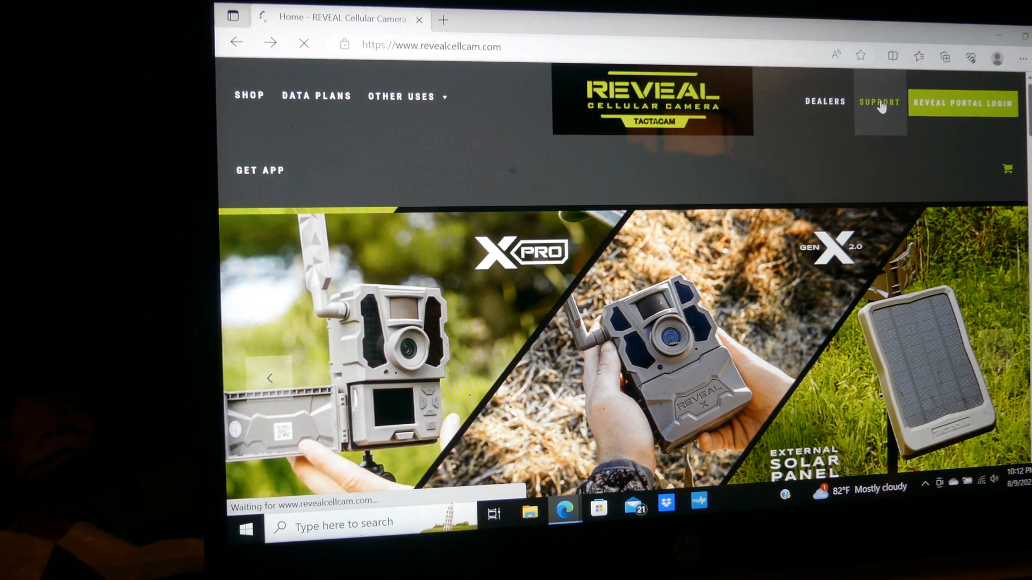
{"action": "left_click", "coordinate": [879, 102]}
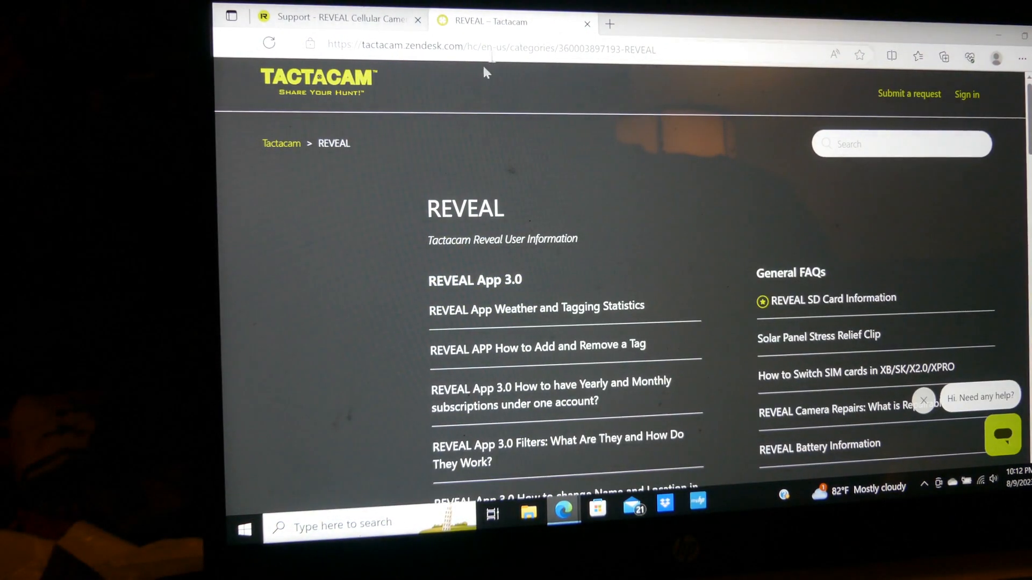
{"action": "mouse_move", "coordinate": [360, 205]}
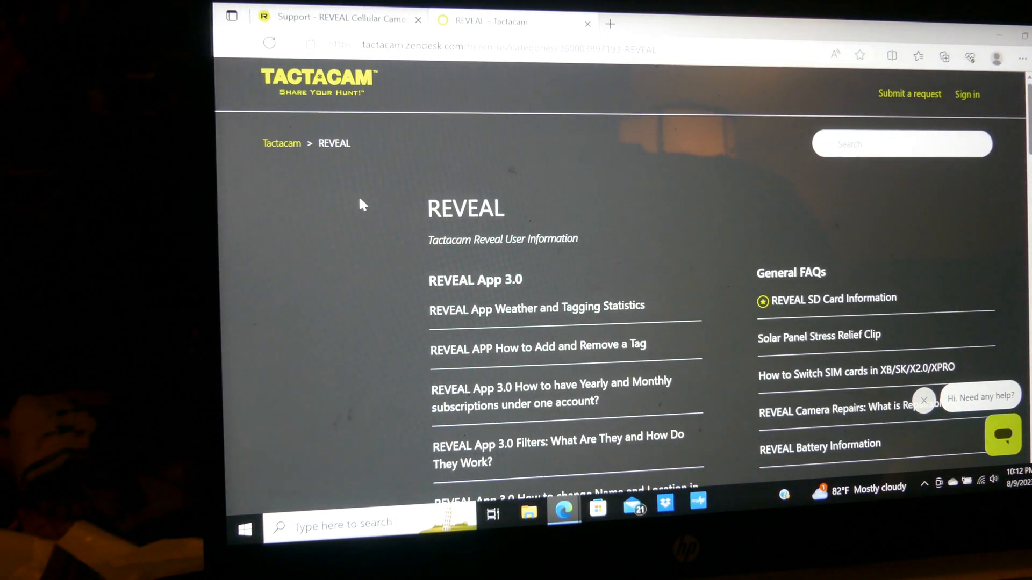
{"action": "mouse_move", "coordinate": [281, 143]}
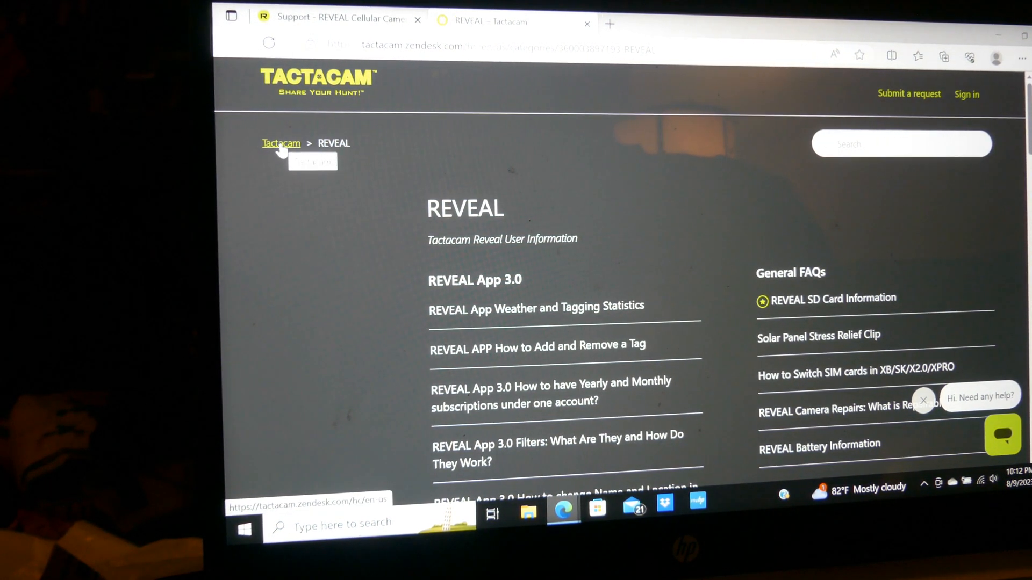
{"action": "left_click", "coordinate": [281, 143]}
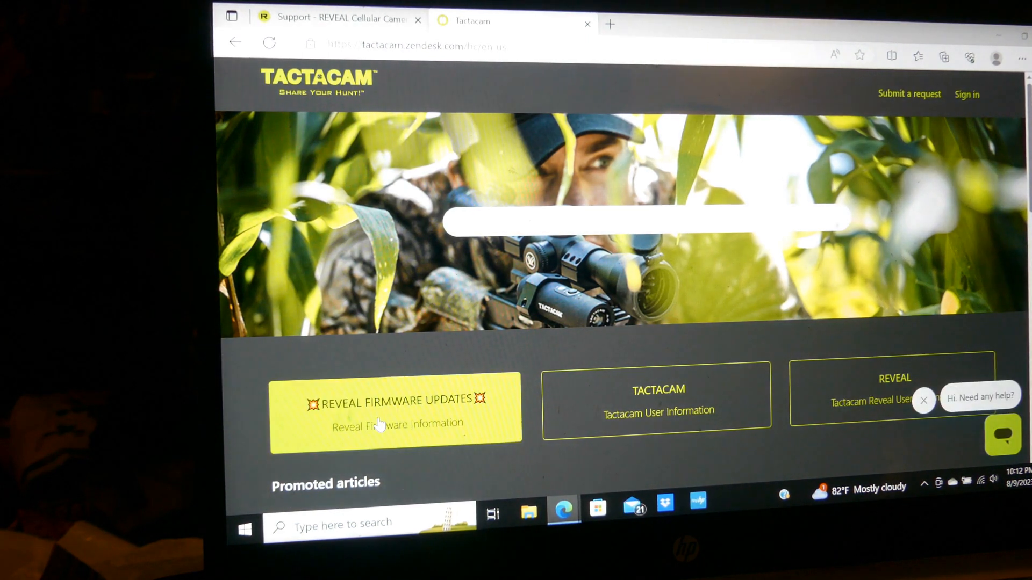
{"action": "mouse_move", "coordinate": [410, 441]}
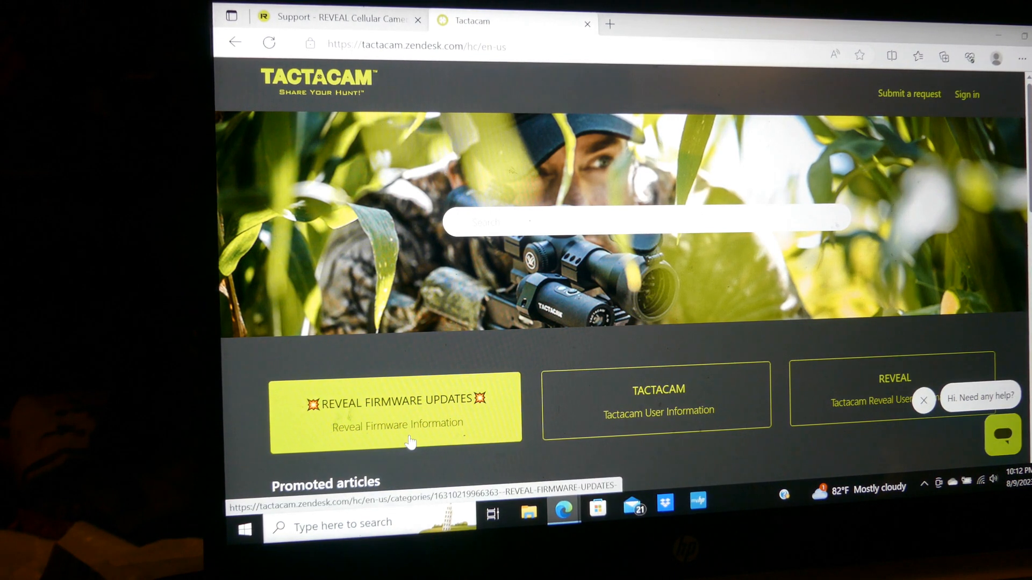
Open the REVEAL Firmware Updates category and scroll through its optional update articles.
{"action": "left_click", "coordinate": [396, 407]}
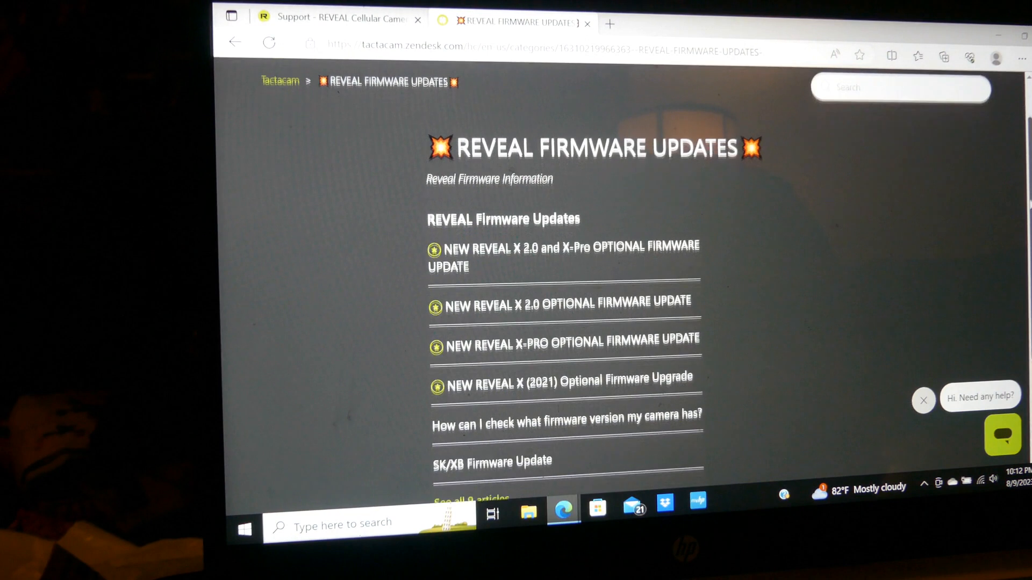
{"action": "scroll", "scroll_direction": "down", "scroll_amount": 3}
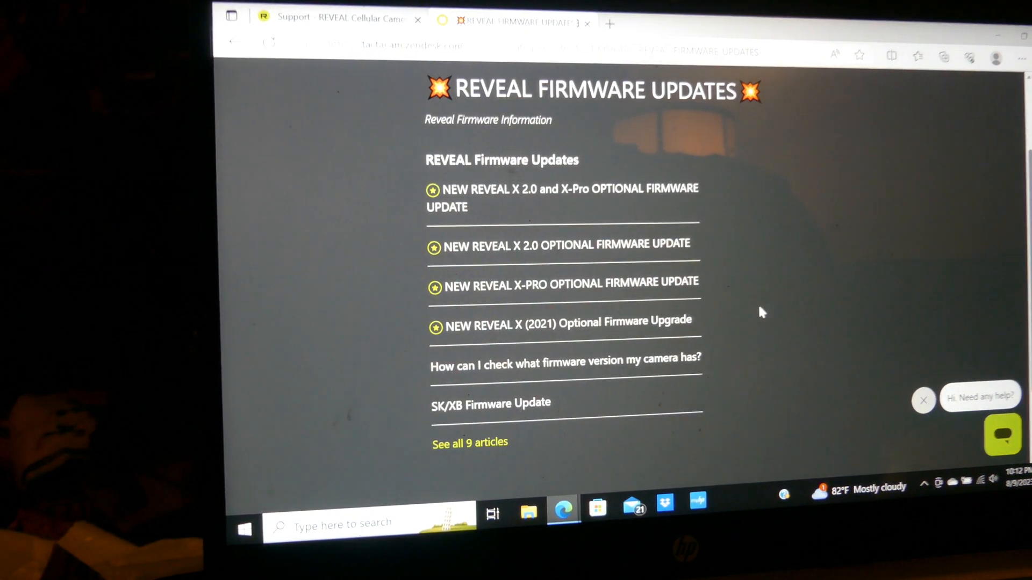
{"action": "mouse_move", "coordinate": [567, 322]}
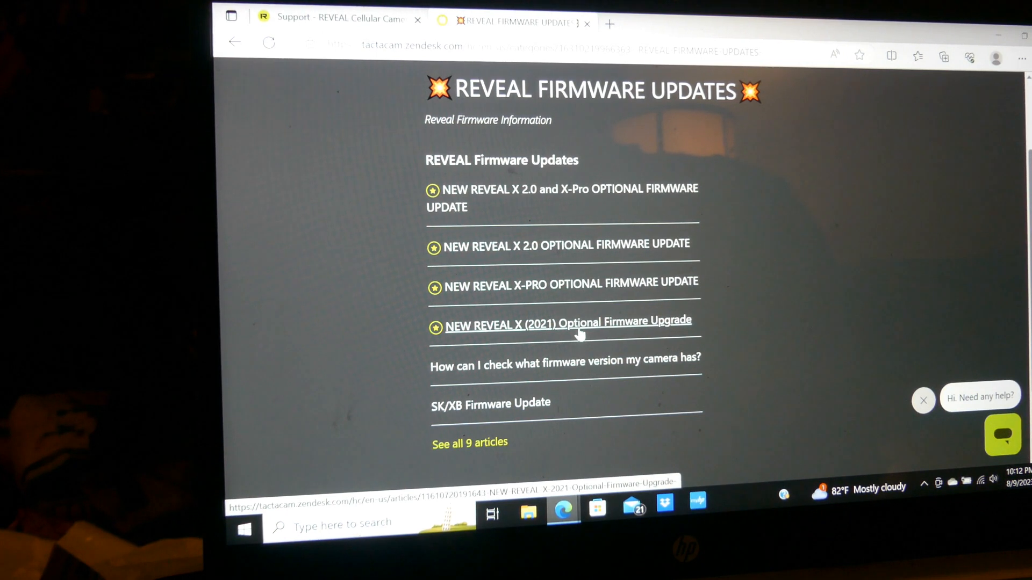
Open the NEW REVEAL X (2021) Optional Firmware Upgrade article and read down to Step Three.
{"action": "left_click", "coordinate": [568, 324]}
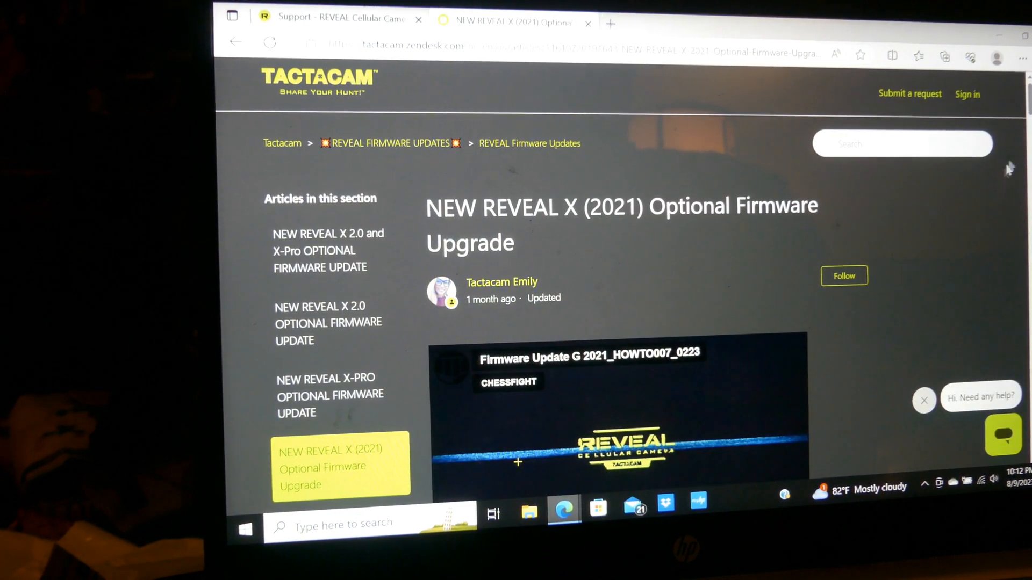
{"action": "scroll", "scroll_direction": "down", "scroll_amount": 3}
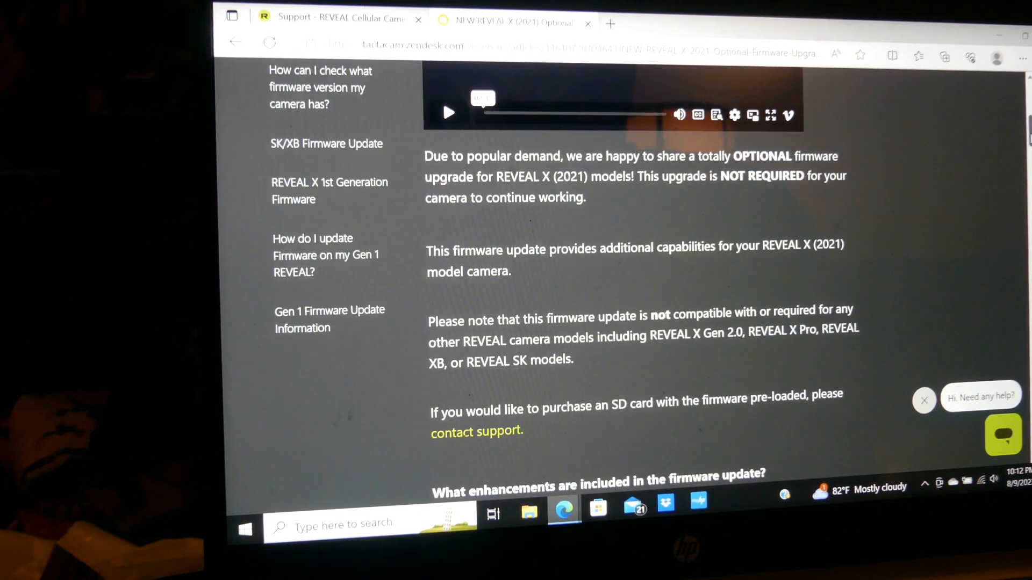
{"action": "scroll", "scroll_direction": "down", "scroll_amount": 3}
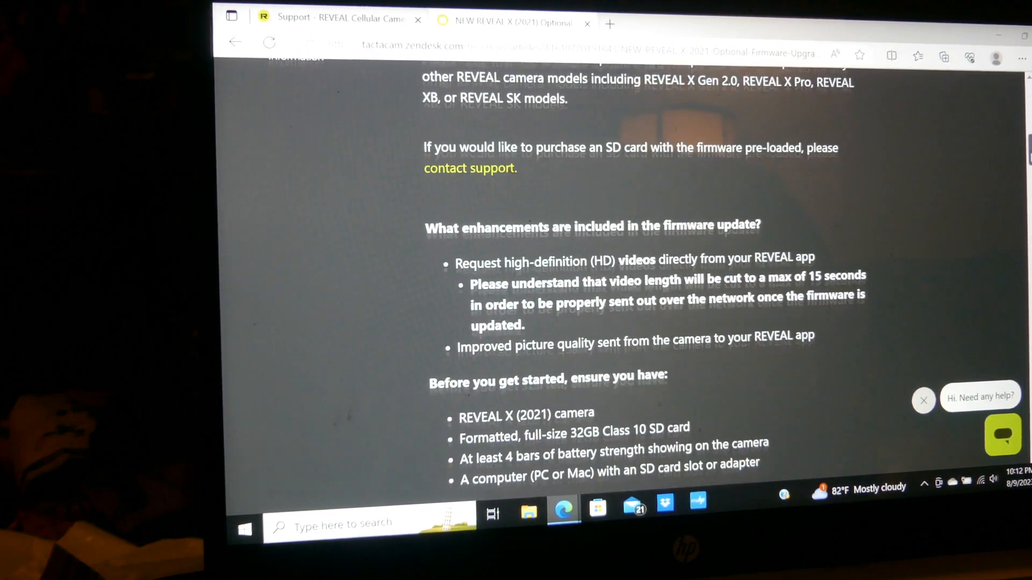
{"action": "scroll", "scroll_direction": "down", "scroll_amount": 3}
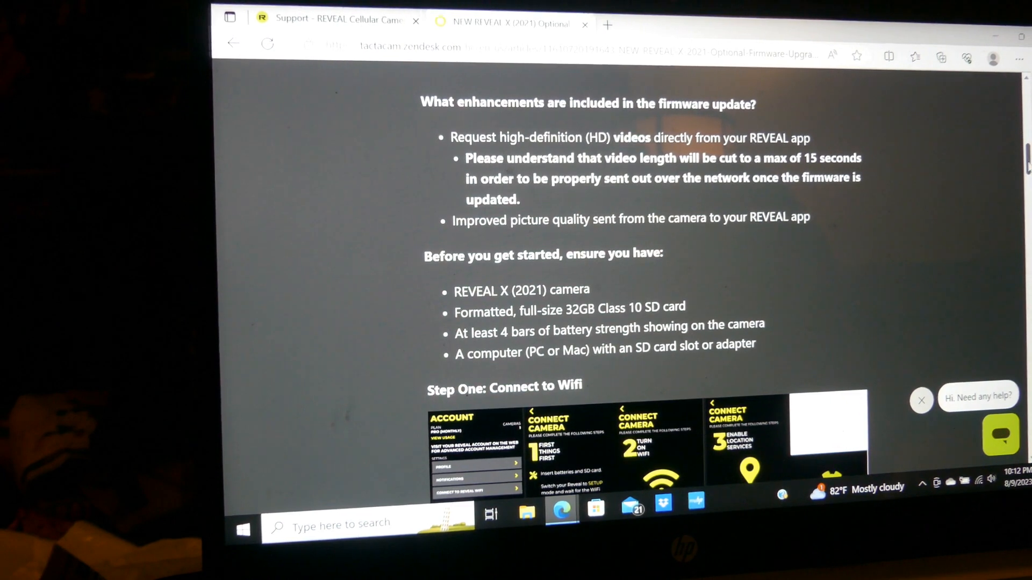
{"action": "scroll", "scroll_direction": "down", "scroll_amount": 3}
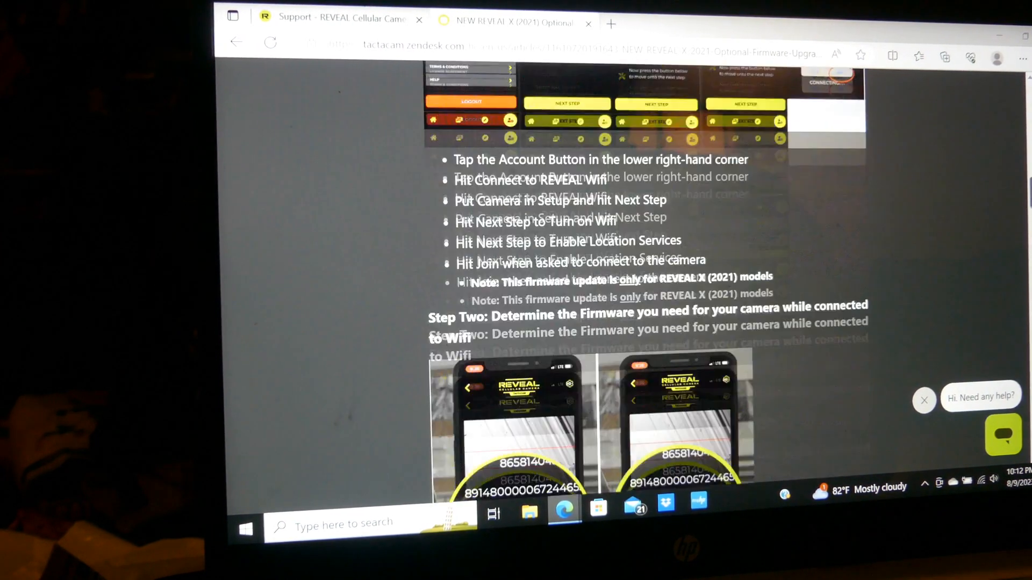
{"action": "scroll", "scroll_direction": "down", "scroll_amount": 3}
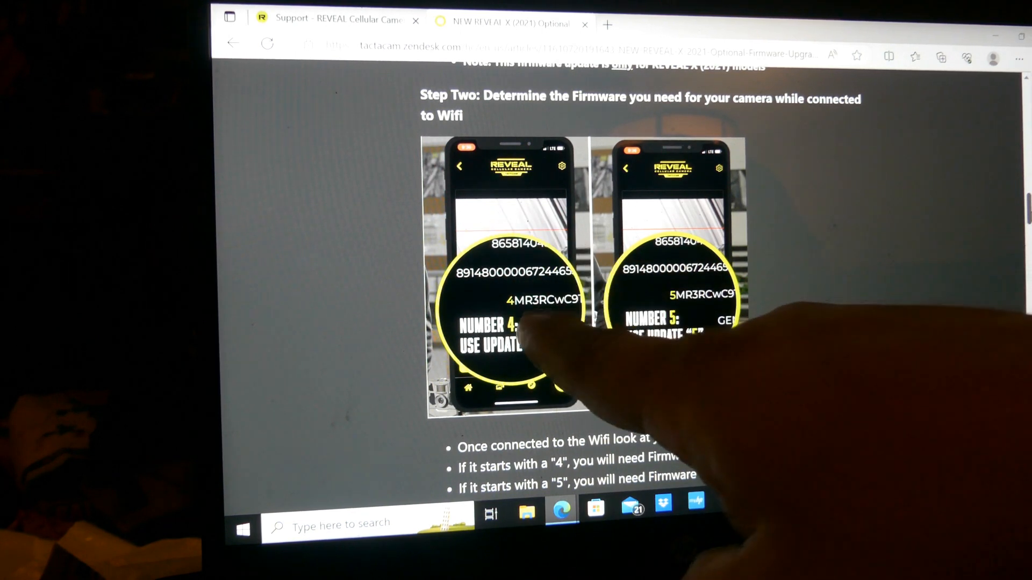
{"action": "mouse_move", "coordinate": [540, 343]}
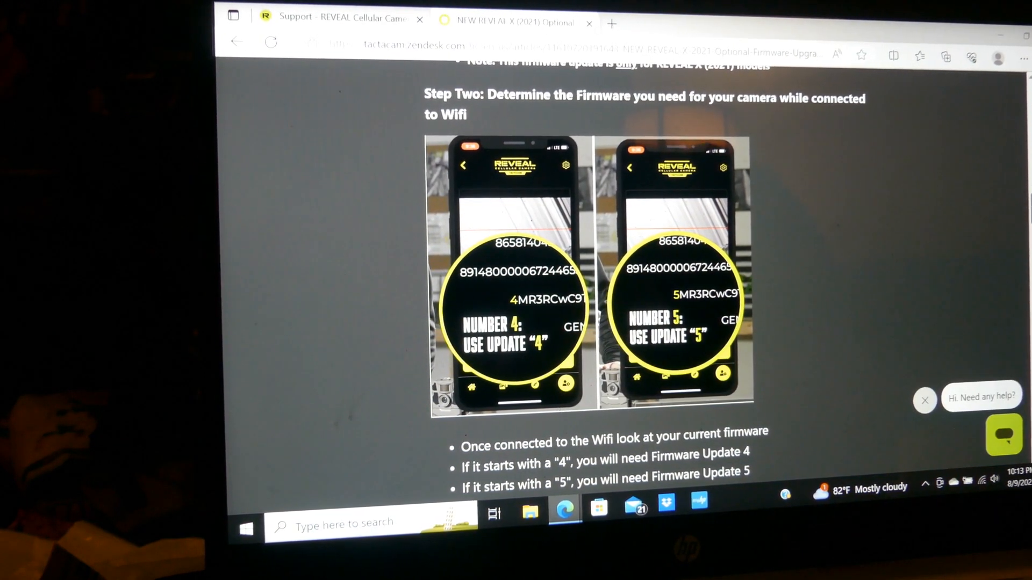
{"action": "scroll", "scroll_direction": "down", "scroll_amount": 3}
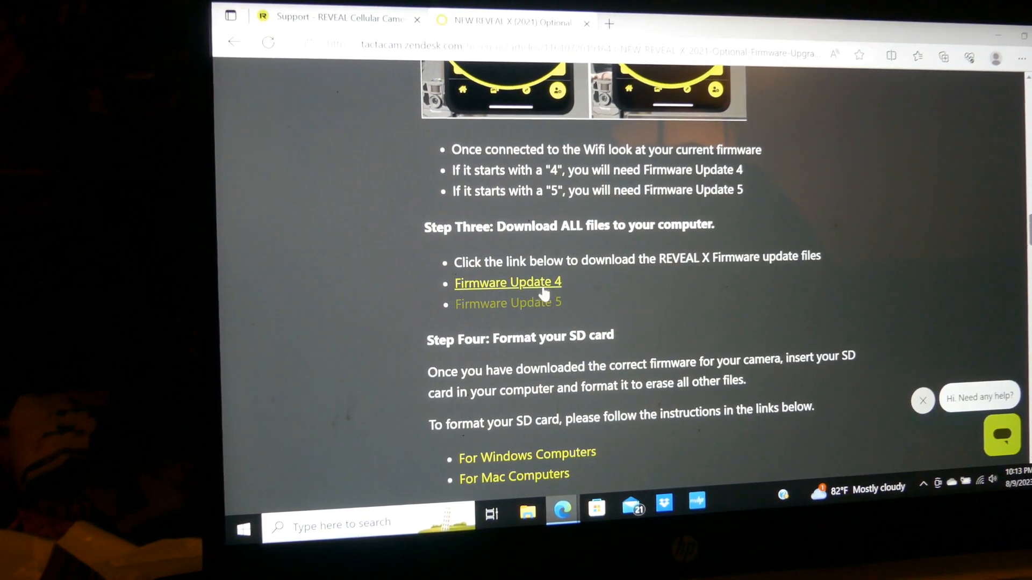
{"action": "mouse_move", "coordinate": [597, 316]}
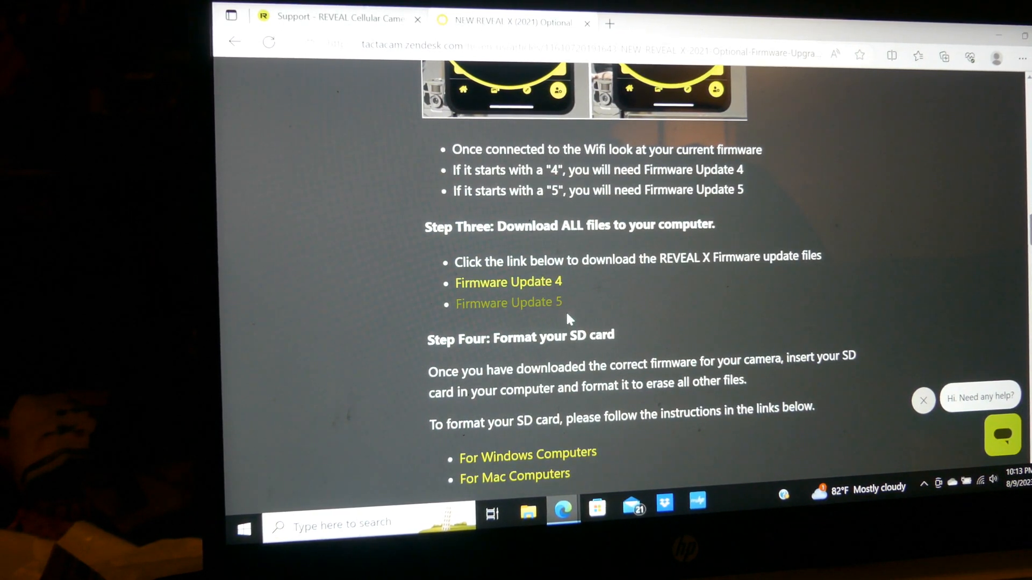
{"action": "mouse_move", "coordinate": [508, 302]}
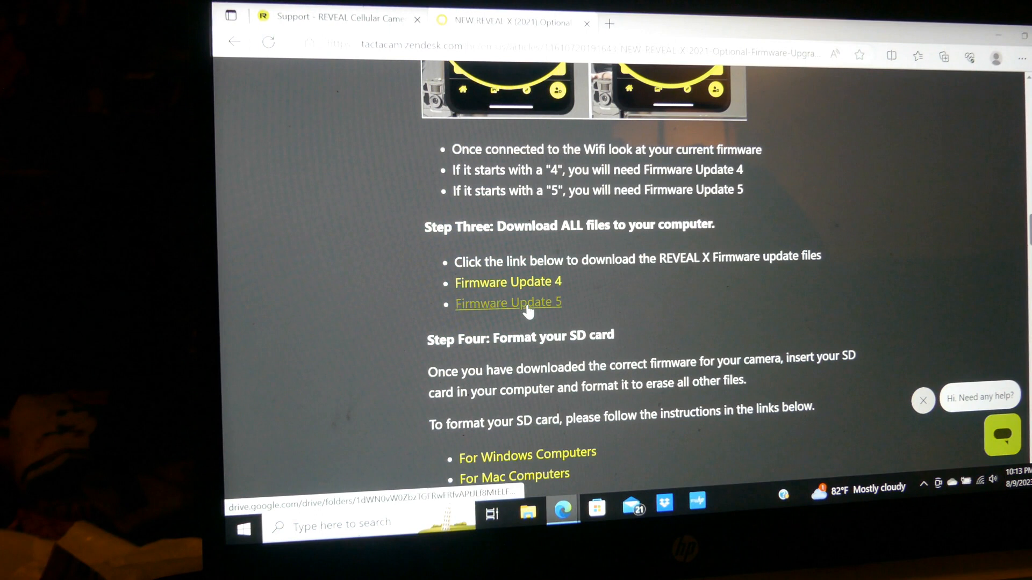
Open the Firmware Update 5 Drive folder, then view USB Drive (D:) in File Explorer.
{"action": "left_click", "coordinate": [508, 302]}
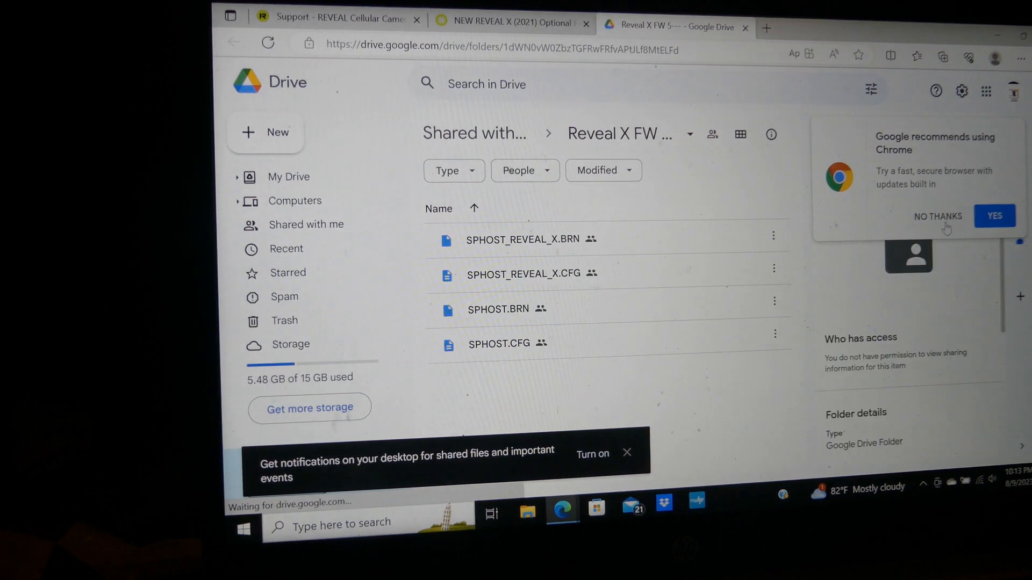
{"action": "left_click", "coordinate": [936, 217]}
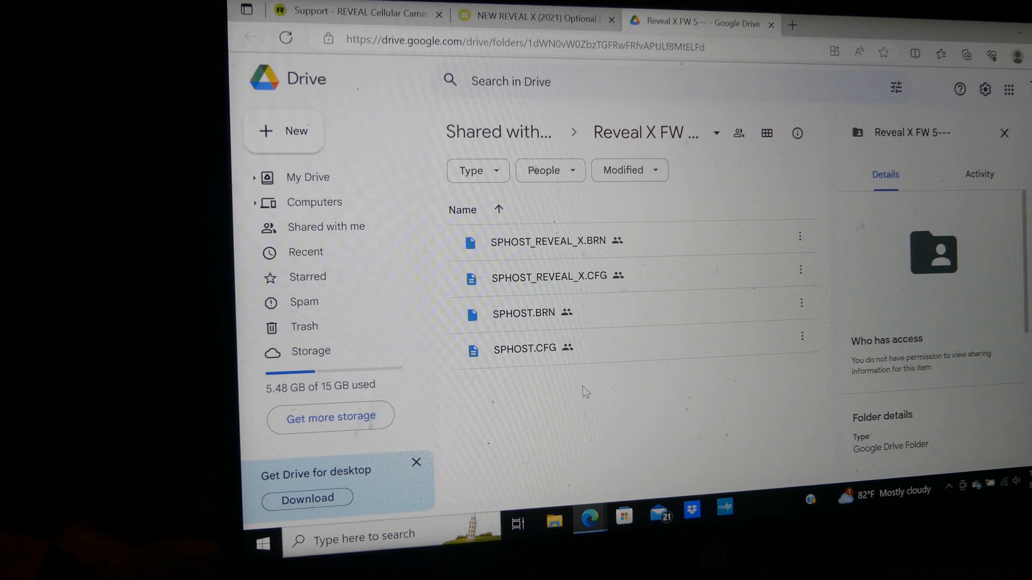
{"action": "mouse_move", "coordinate": [1010, 33]}
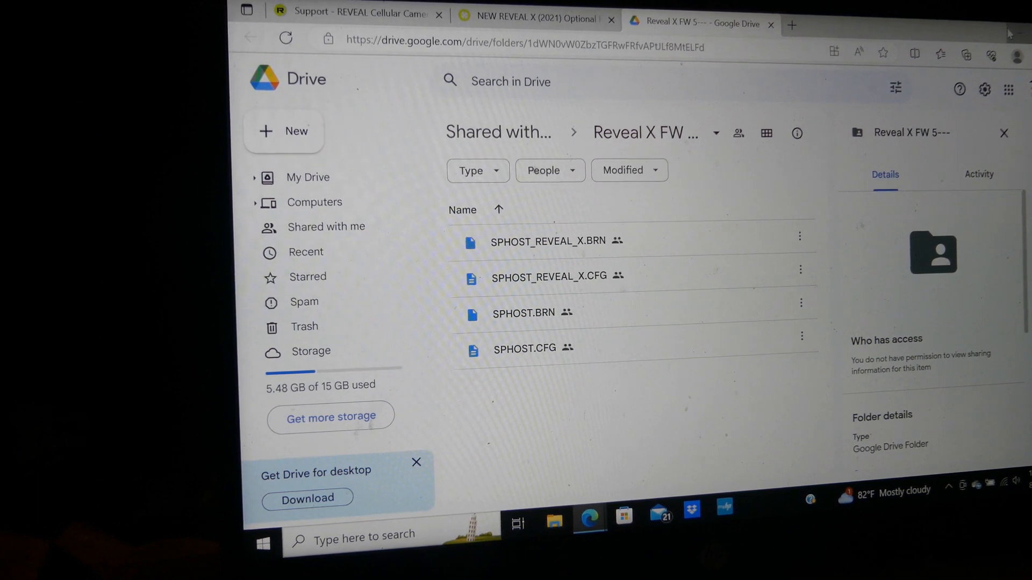
{"action": "left_click", "coordinate": [553, 516]}
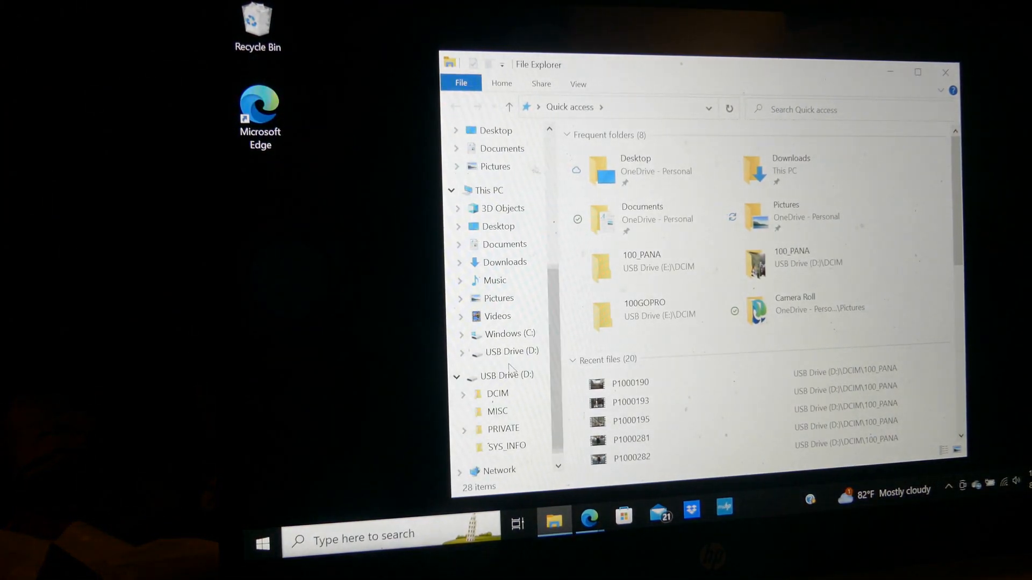
{"action": "left_click", "coordinate": [510, 375]}
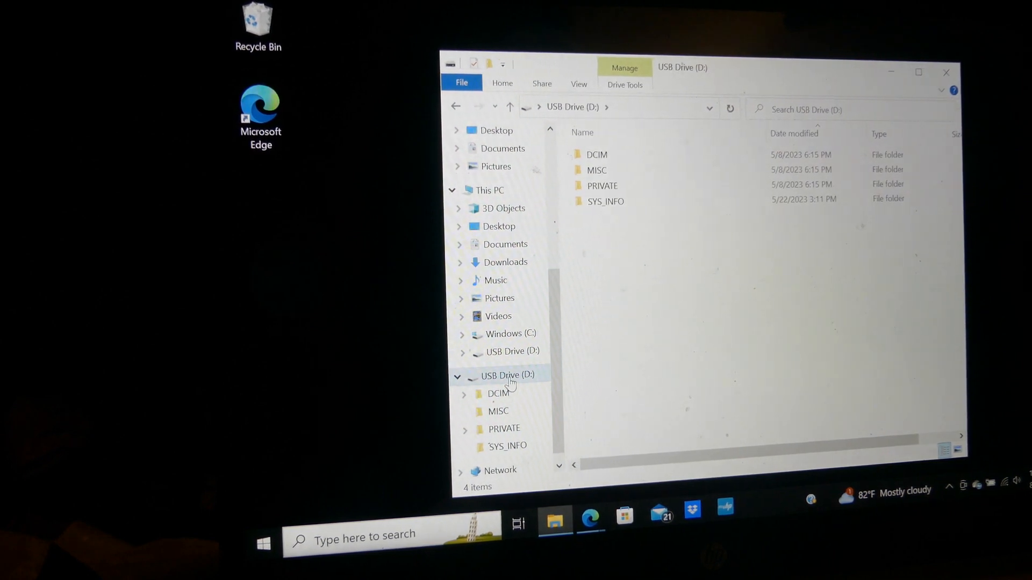
Format USB Drive (D:) as FAT32 with 32 KB units, quick format off, confirming erasure.
{"action": "right_click", "coordinate": [510, 375]}
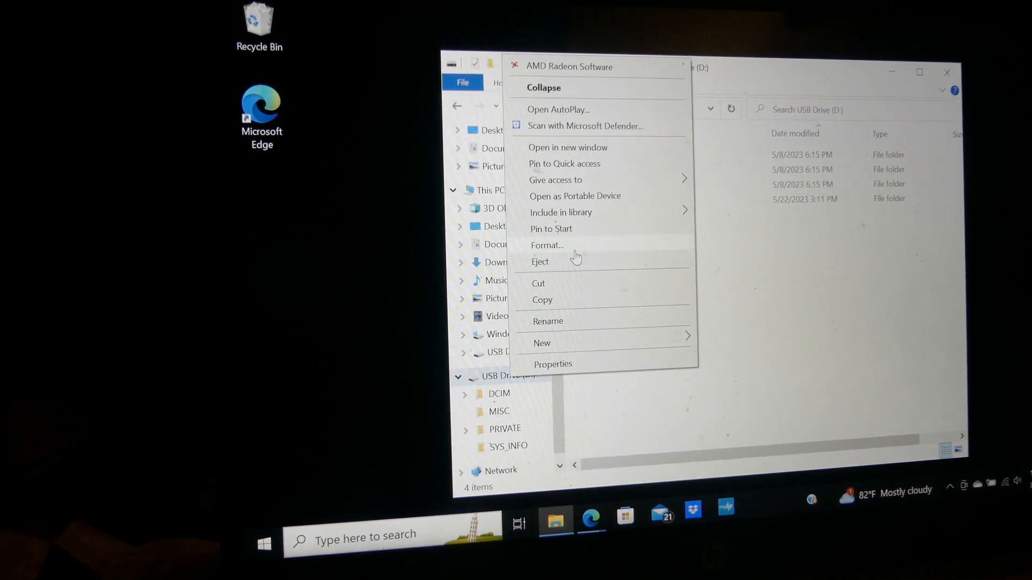
{"action": "left_click", "coordinate": [547, 245]}
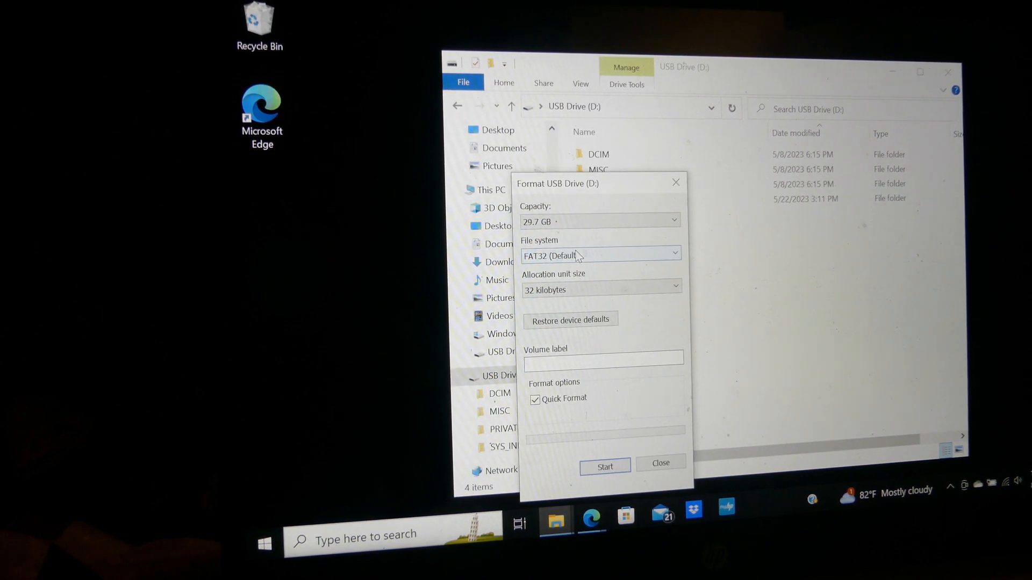
{"action": "left_click", "coordinate": [535, 399]}
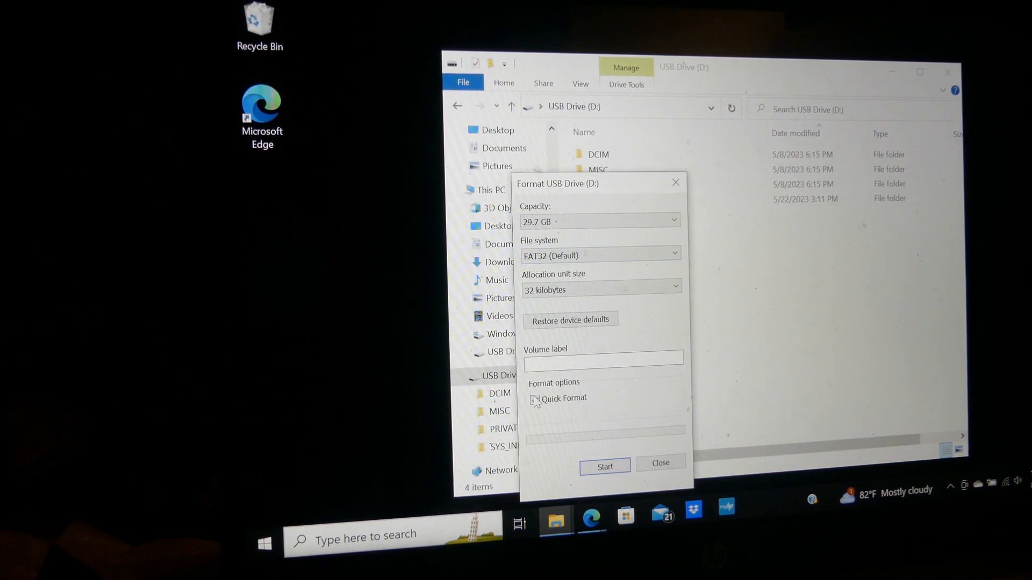
{"action": "left_click", "coordinate": [534, 399]}
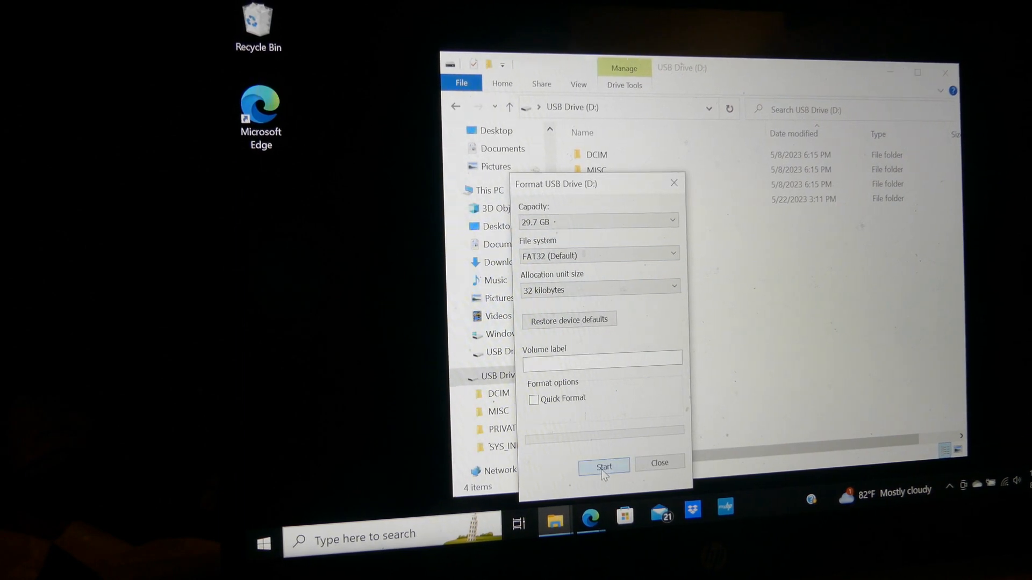
{"action": "left_click", "coordinate": [602, 466]}
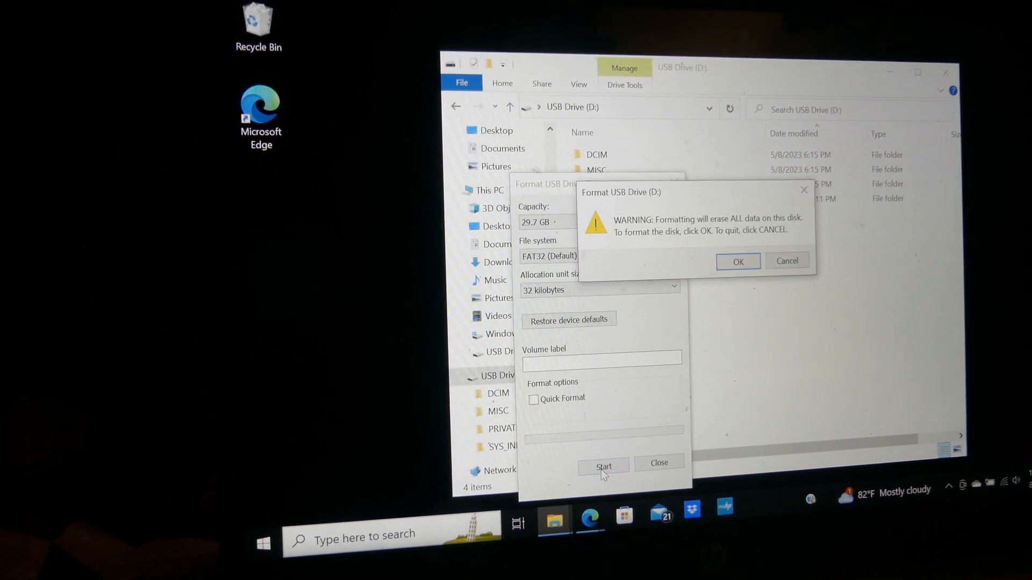
{"action": "left_click", "coordinate": [737, 261]}
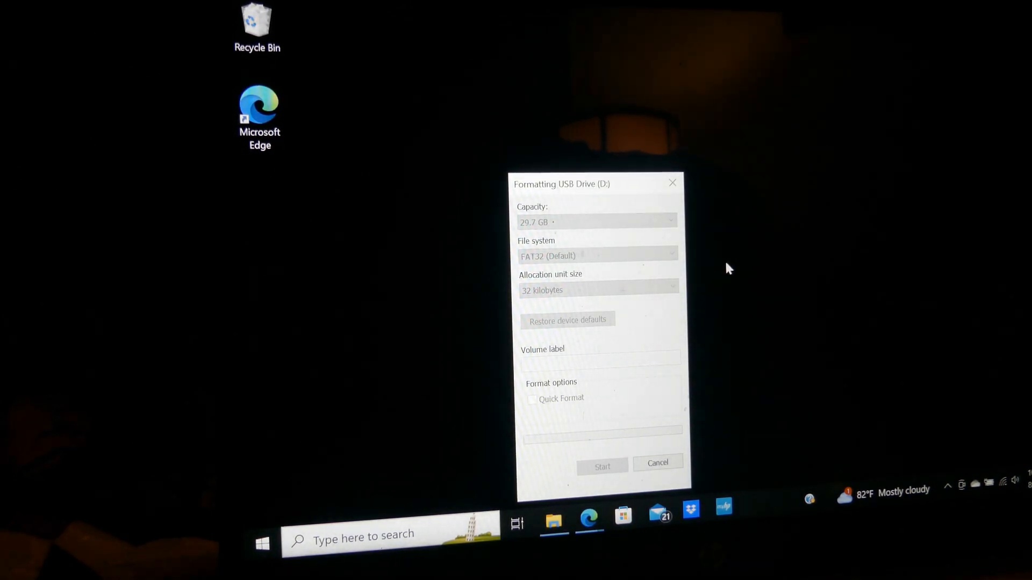
Let the full FAT32 format of USB Drive (D:) finish and close the Format Complete message.
{"action": "left_click", "coordinate": [600, 466]}
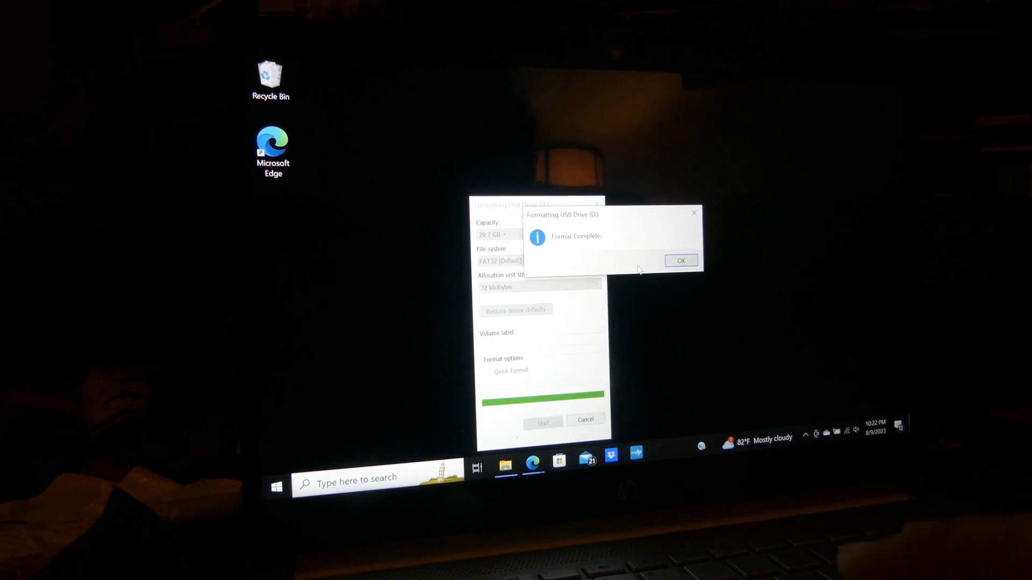
{"action": "left_click", "coordinate": [680, 261]}
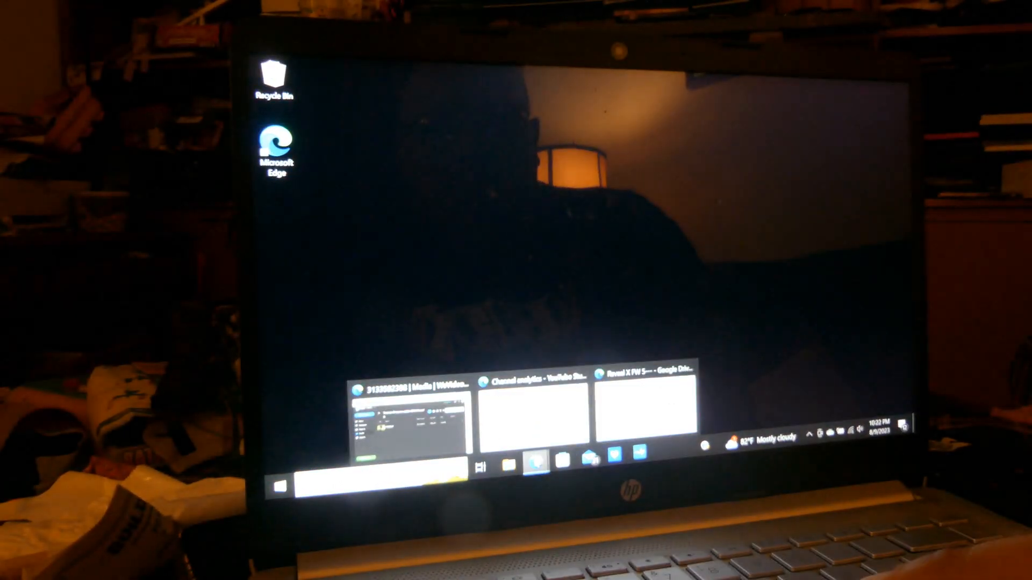
Download SPHOST_REVEAL_X.BRN, SPHOST_REVEAL_X.CFG, SPHOST.BRN and SPHOST.CFG from the Drive folder.
{"action": "left_click", "coordinate": [648, 408]}
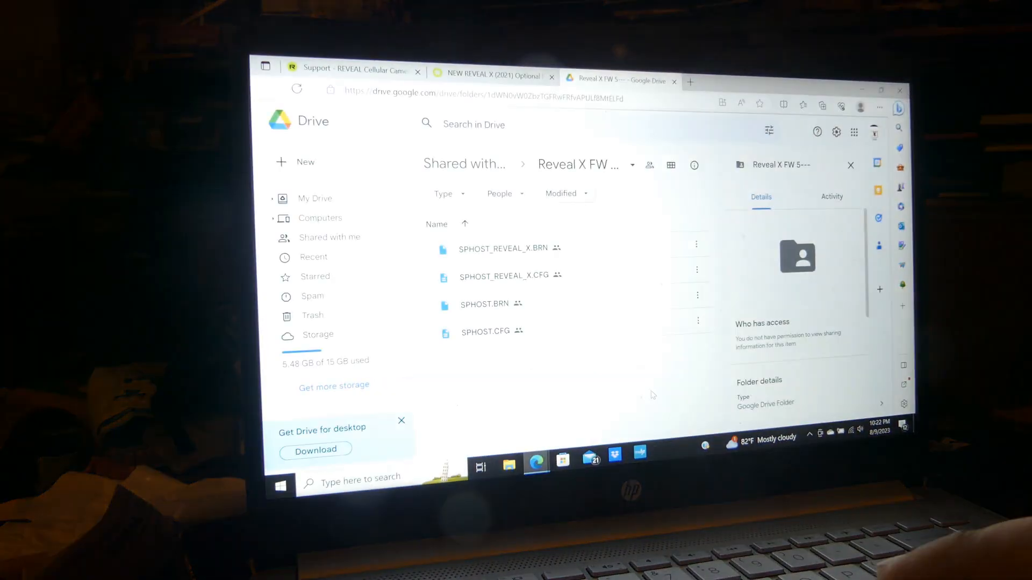
{"action": "mouse_move", "coordinate": [503, 249]}
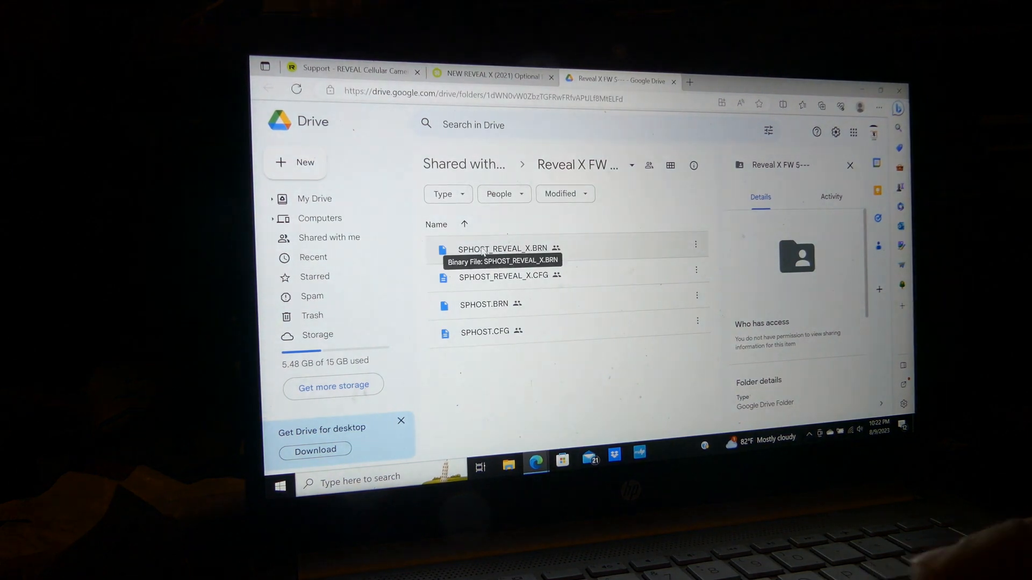
{"action": "right_click", "coordinate": [504, 249]}
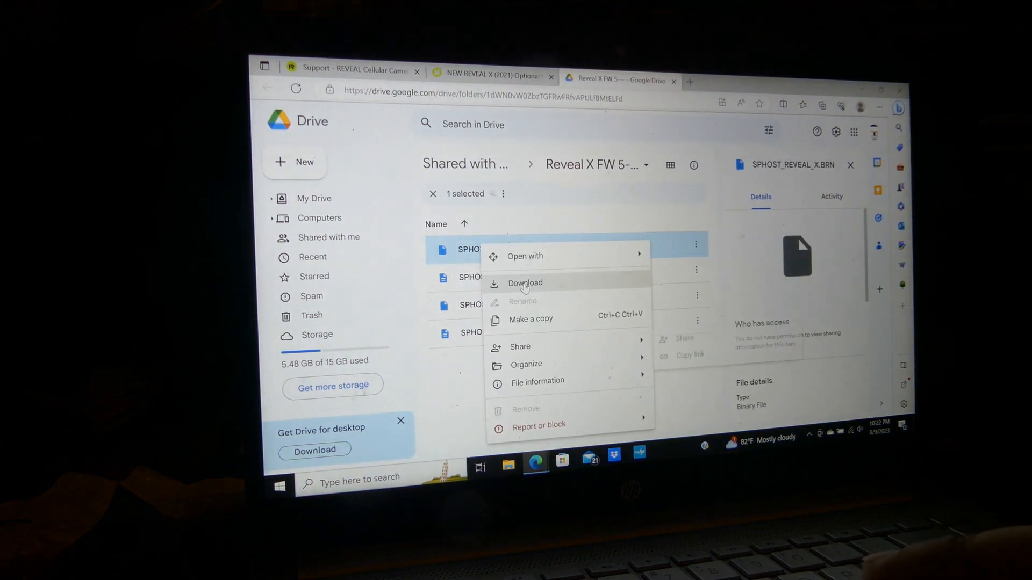
{"action": "left_click", "coordinate": [524, 284]}
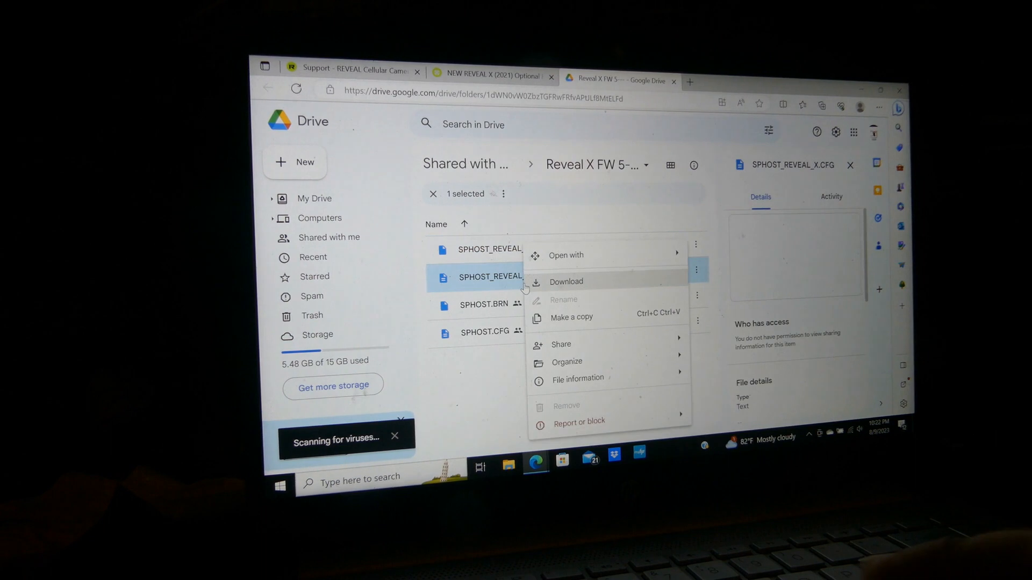
{"action": "left_click", "coordinate": [496, 306]}
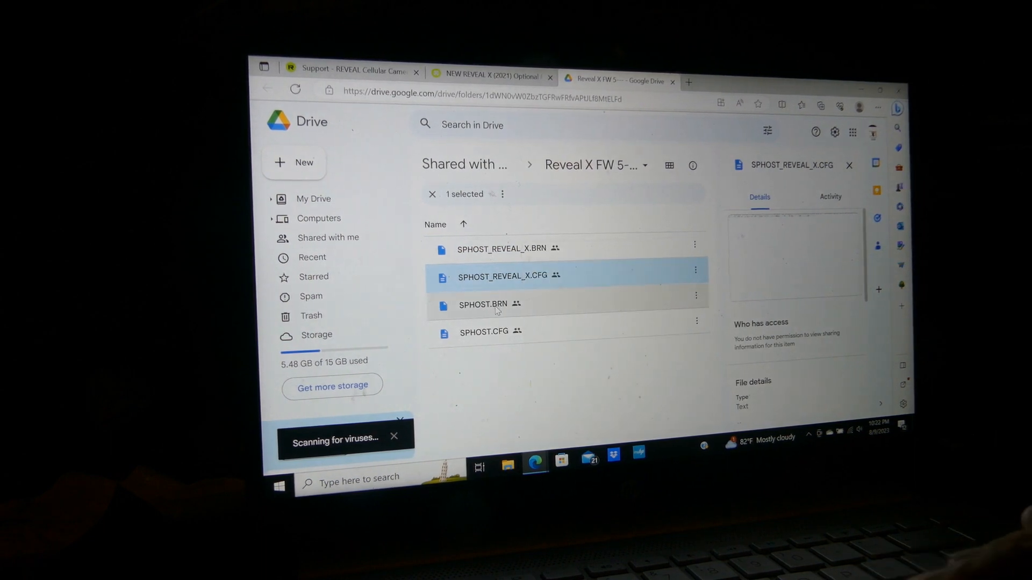
{"action": "left_click", "coordinate": [482, 304]}
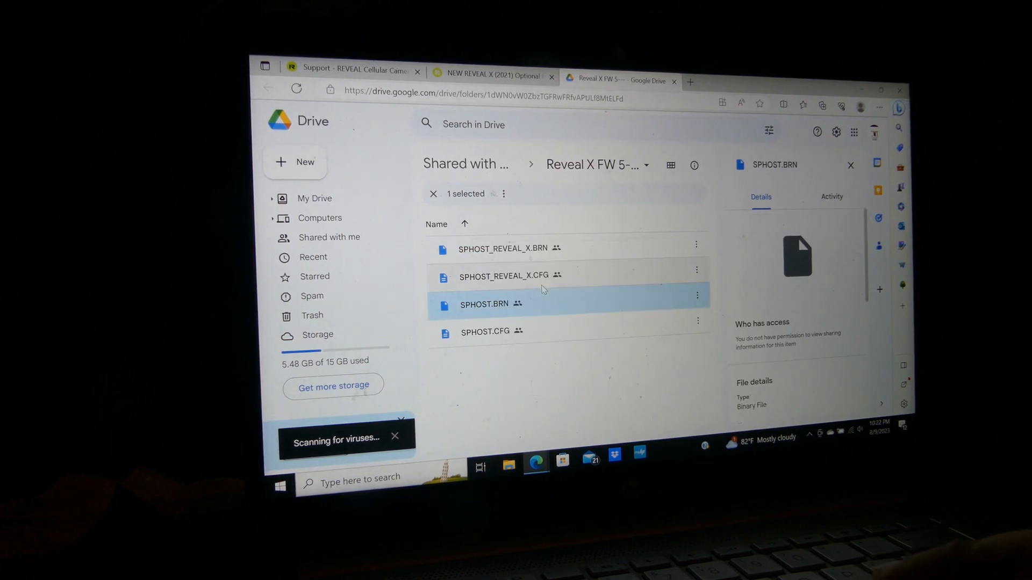
{"action": "right_click", "coordinate": [485, 331]}
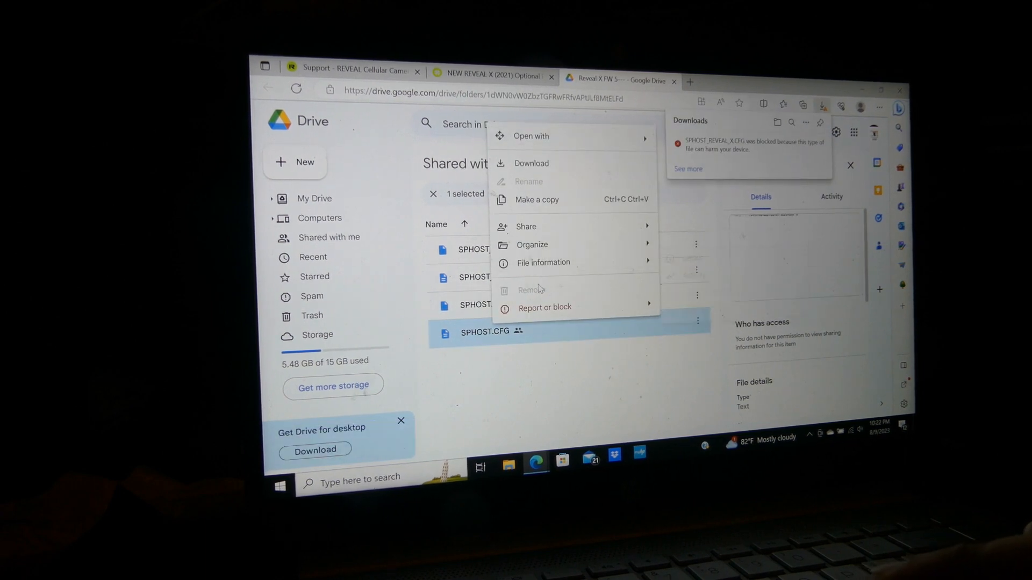
{"action": "left_click", "coordinate": [531, 162]}
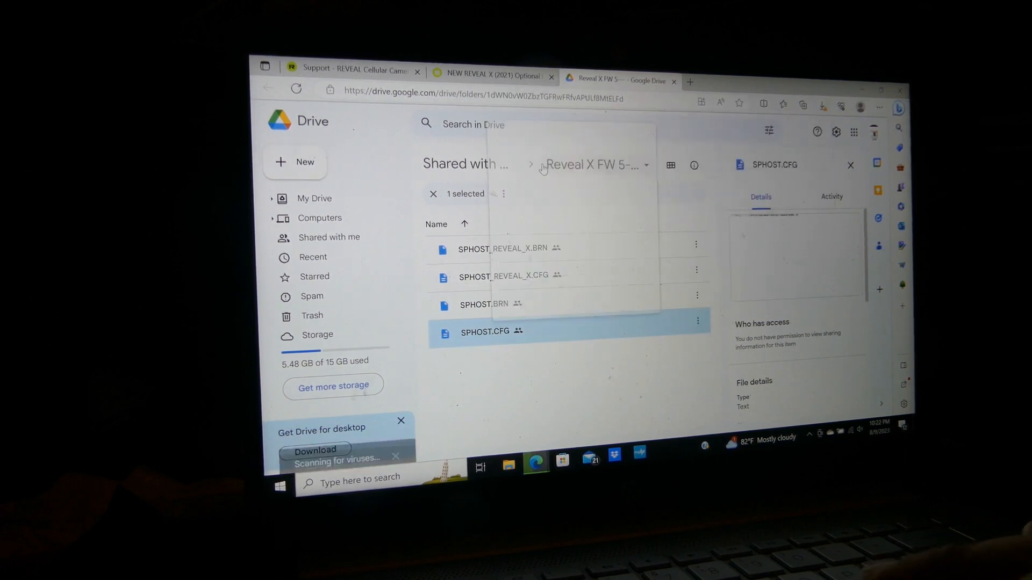
Keep the blocked SPHOST_REVEAL_X.CFG download and allow the site to download multiple files.
{"action": "left_click", "coordinate": [821, 106]}
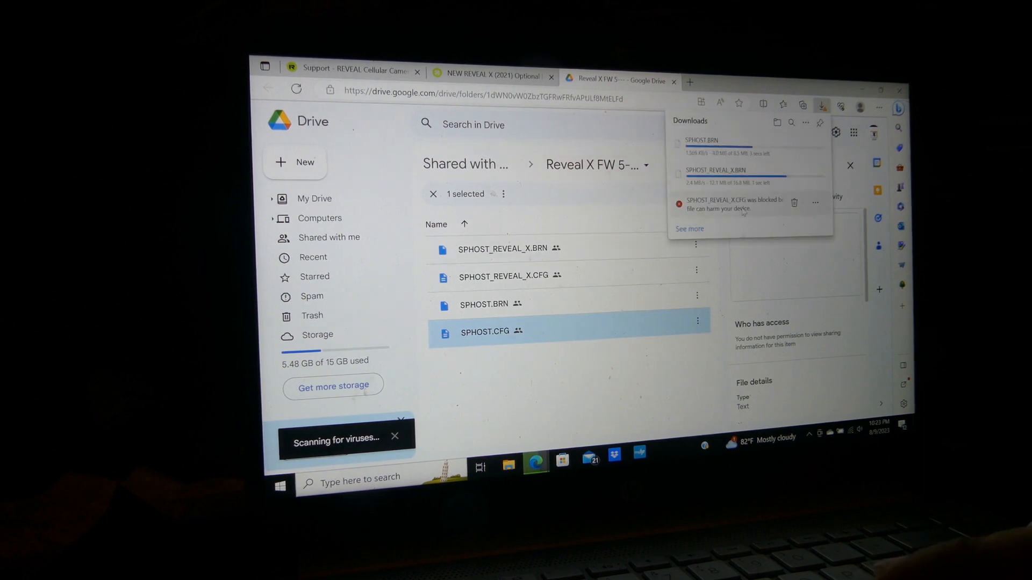
{"action": "left_click", "coordinate": [815, 202]}
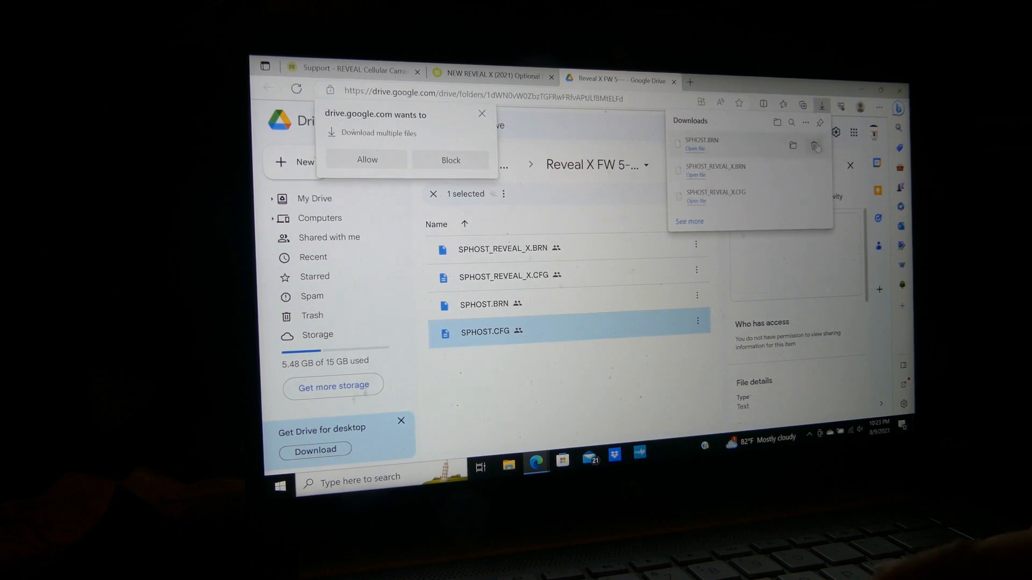
{"action": "left_click", "coordinate": [688, 220]}
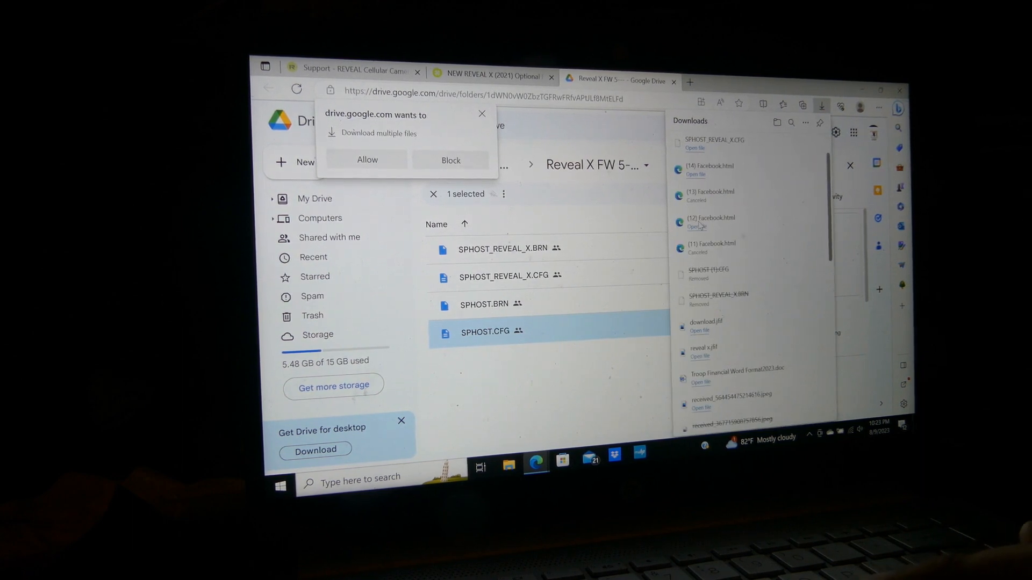
{"action": "scroll", "scroll_direction": "up", "scroll_amount": 3}
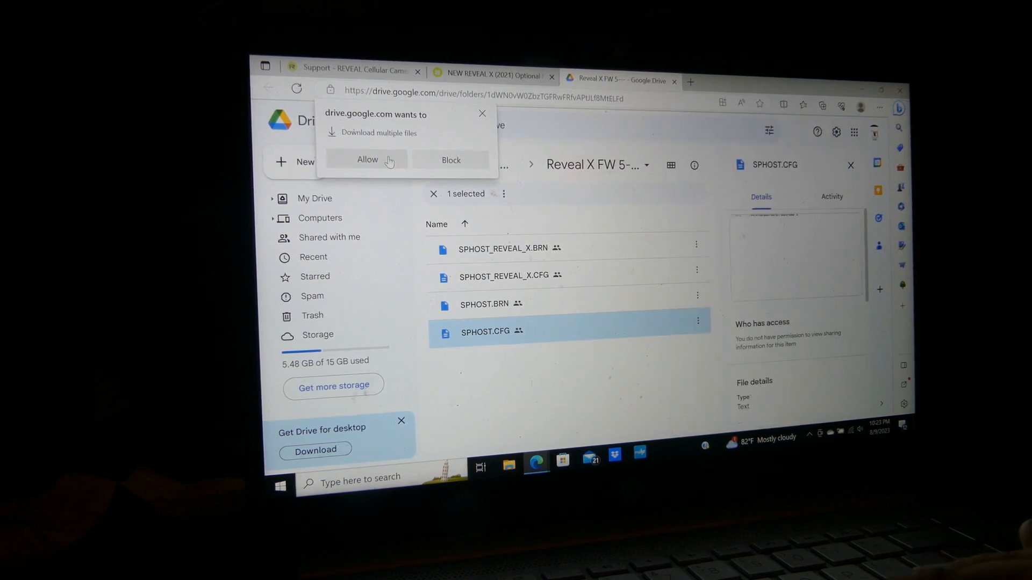
{"action": "left_click", "coordinate": [366, 159]}
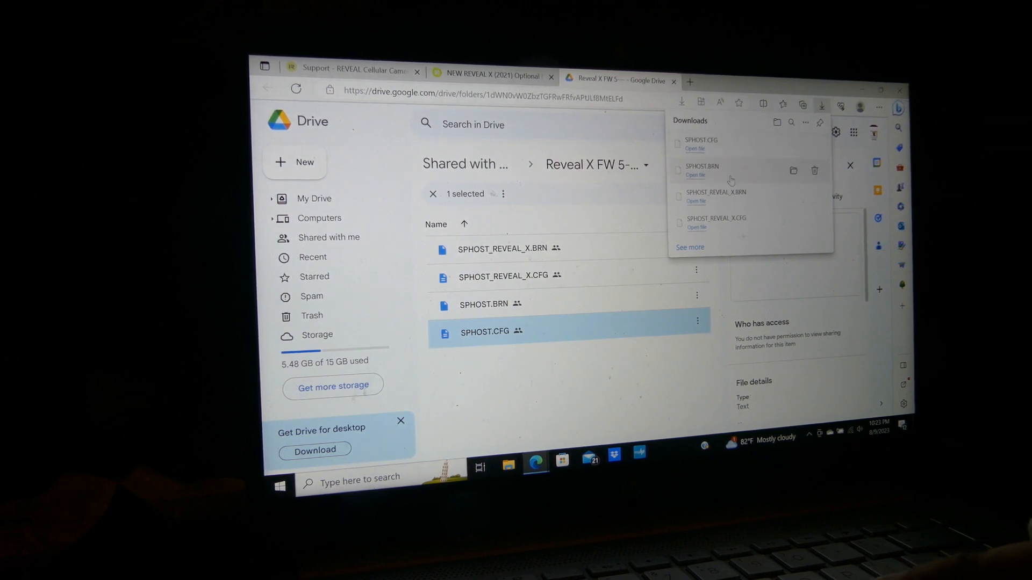
{"action": "mouse_move", "coordinate": [716, 196]}
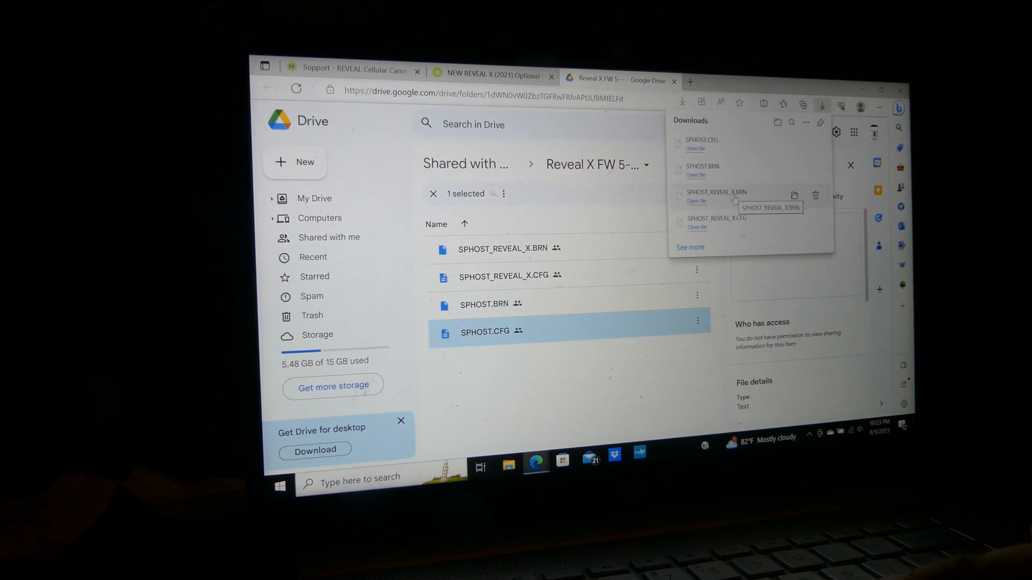
{"action": "mouse_move", "coordinate": [736, 226]}
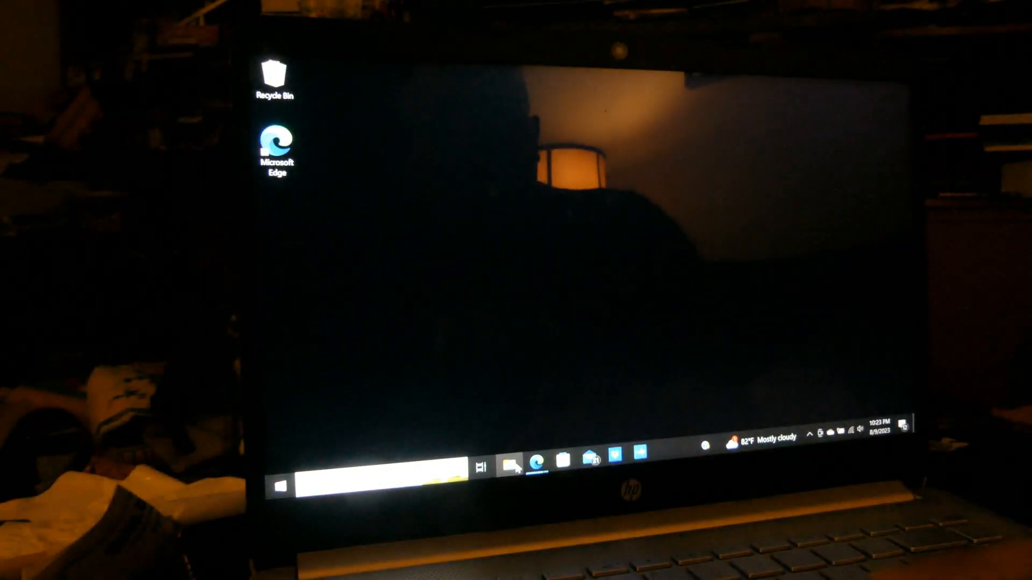
Copy the four SPHOST firmware files from Downloads and paste them onto USB Drive (D:).
{"action": "left_click", "coordinate": [509, 467]}
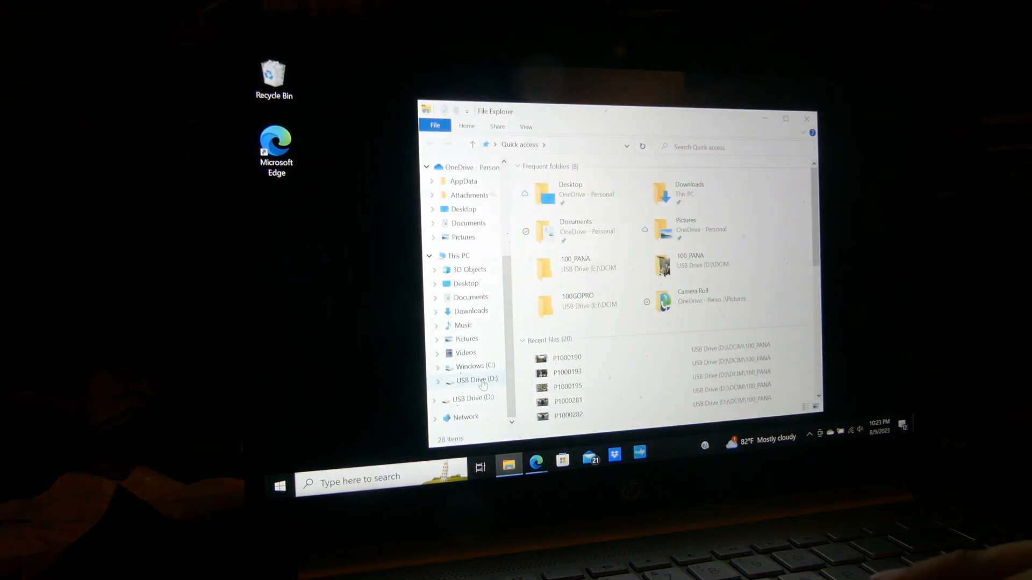
{"action": "left_click", "coordinate": [474, 380]}
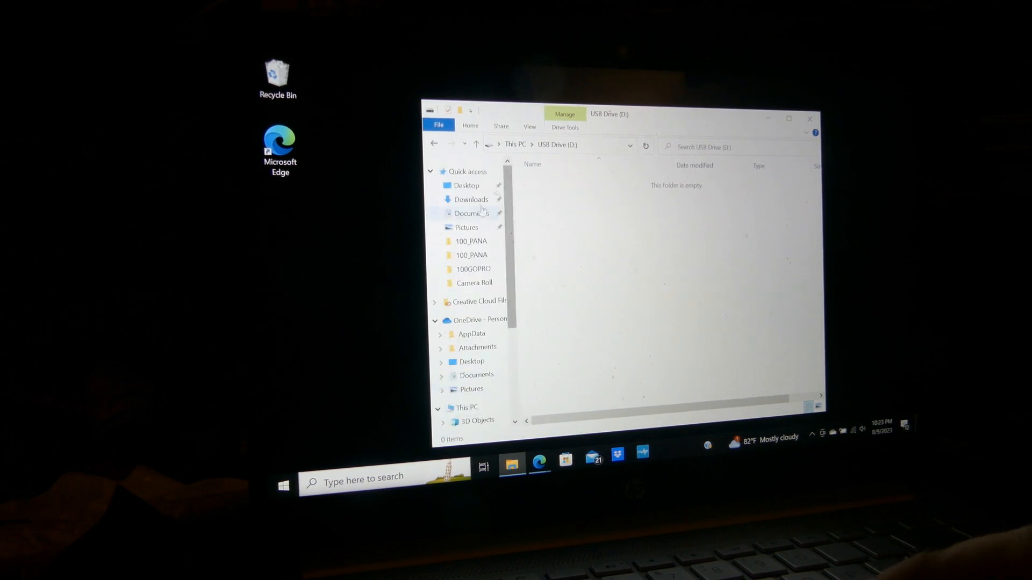
{"action": "left_click", "coordinate": [472, 200]}
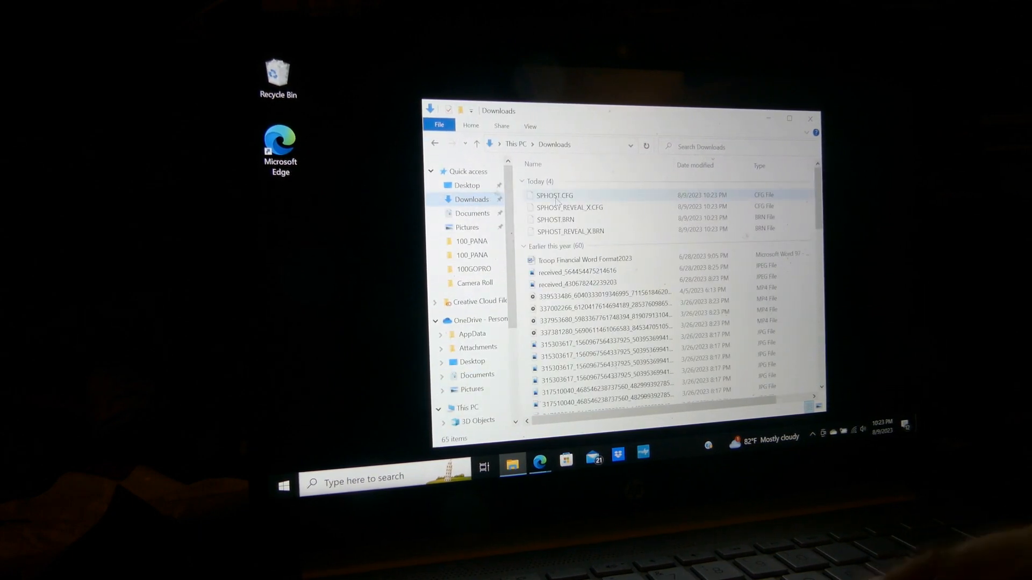
{"action": "left_click", "coordinate": [549, 196]}
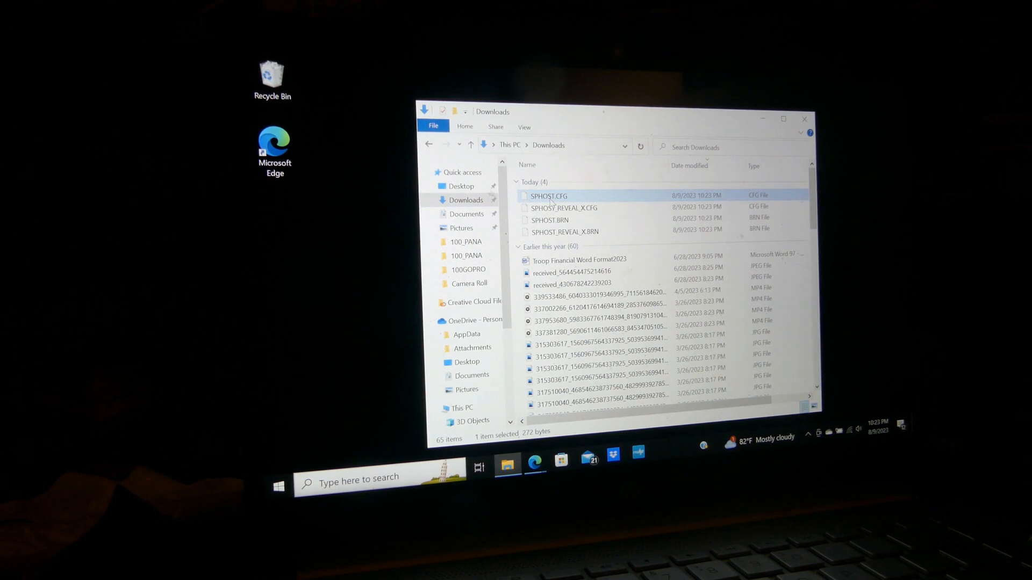
{"action": "left_click", "coordinate": [563, 232]}
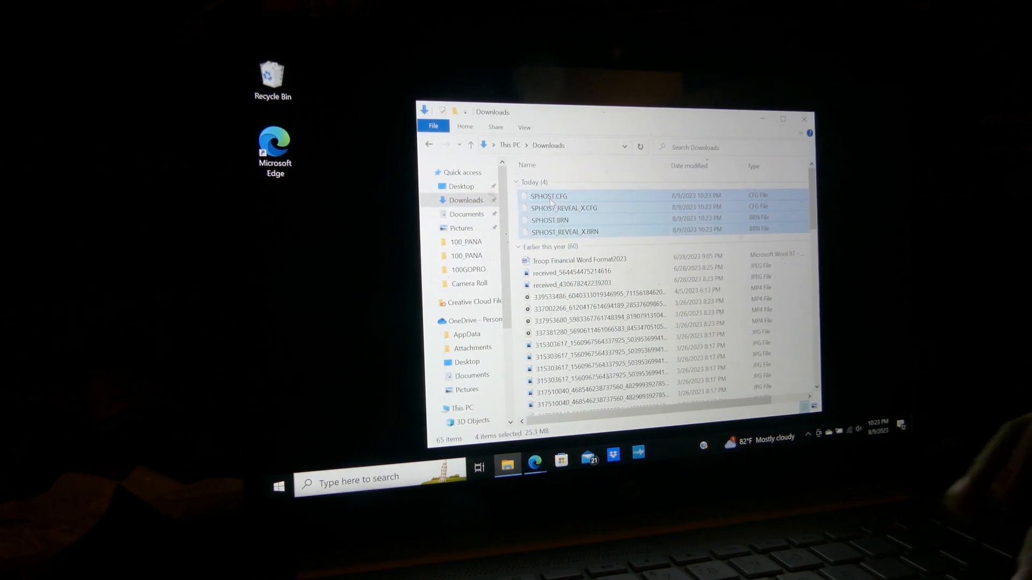
{"action": "right_click", "coordinate": [563, 207]}
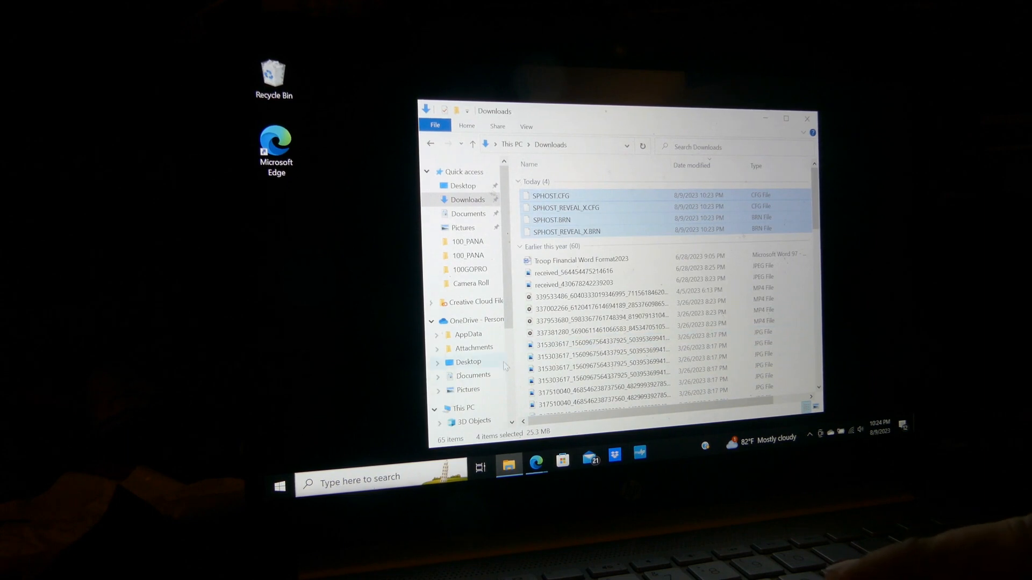
{"action": "scroll", "scroll_direction": "down", "scroll_amount": 3}
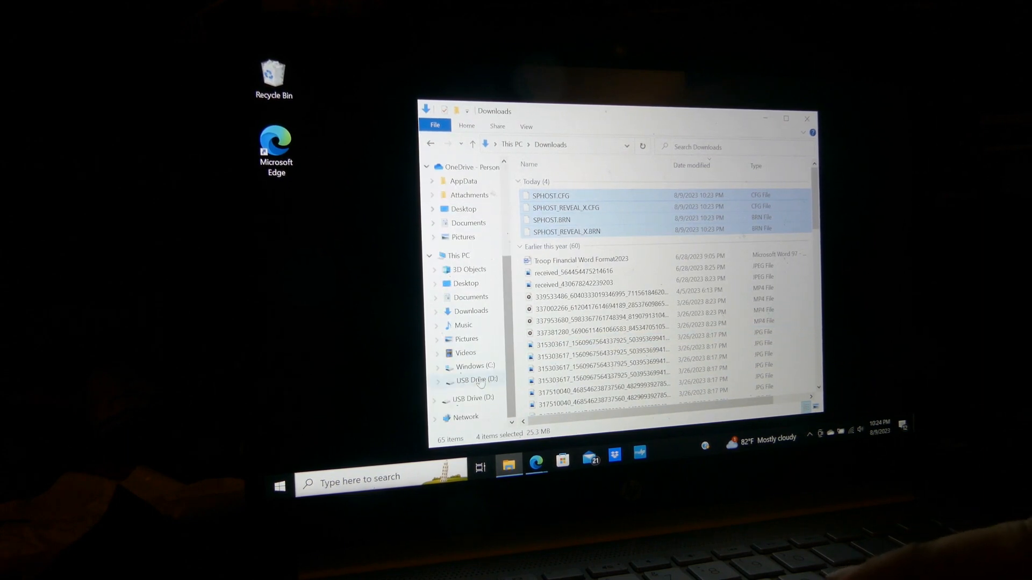
{"action": "left_click", "coordinate": [470, 380]}
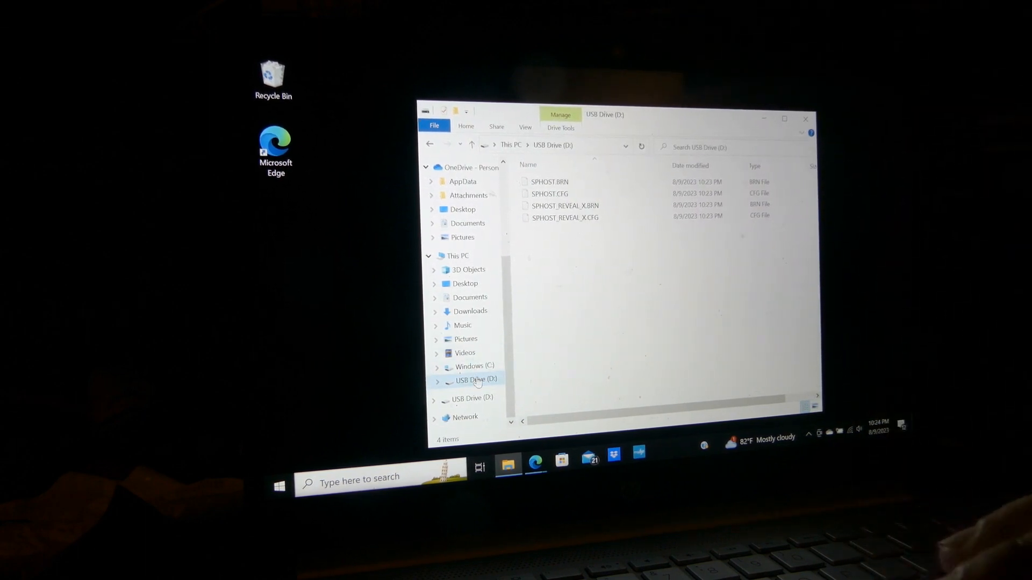
Eject USB Drive (D:) from File Explorer's navigation pane.
{"action": "right_click", "coordinate": [471, 381]}
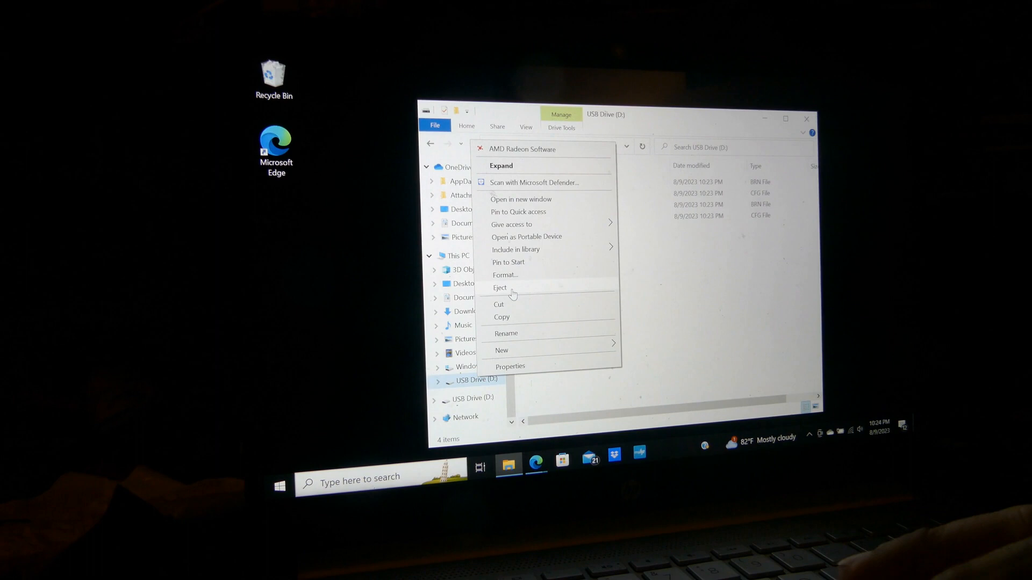
{"action": "left_click", "coordinate": [500, 287]}
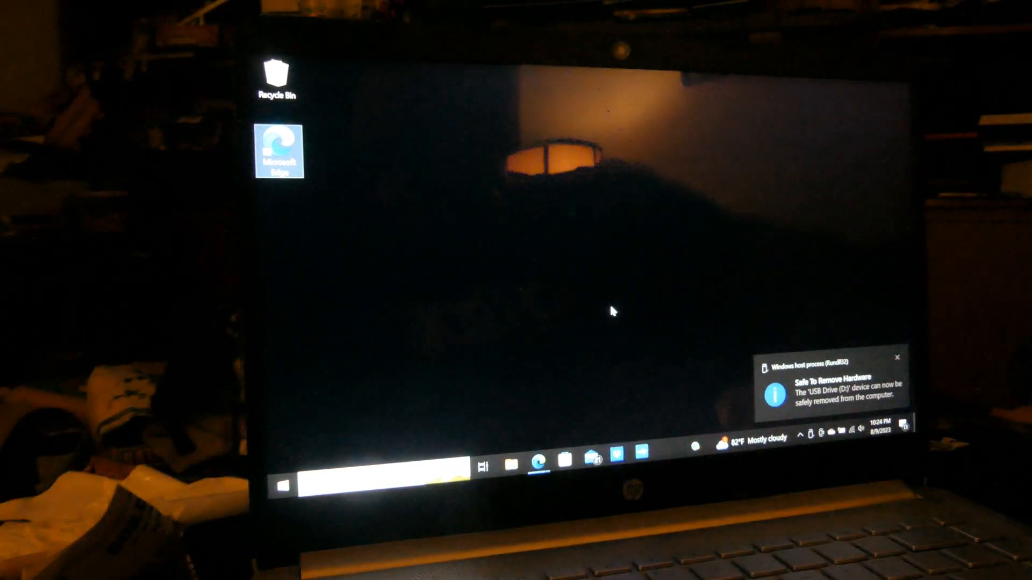